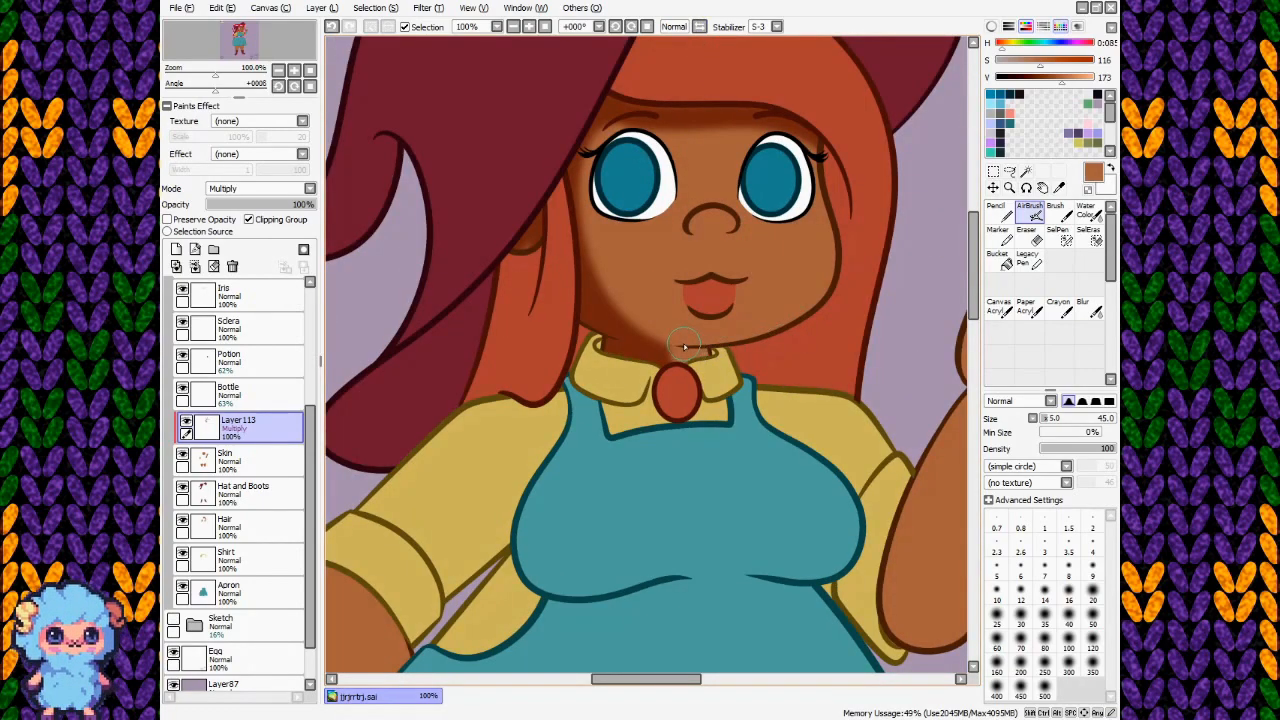
Airbrush soft multiply shading across the face, under the chin and around the neck.
left_click_drag(684, 344, 816, 228)
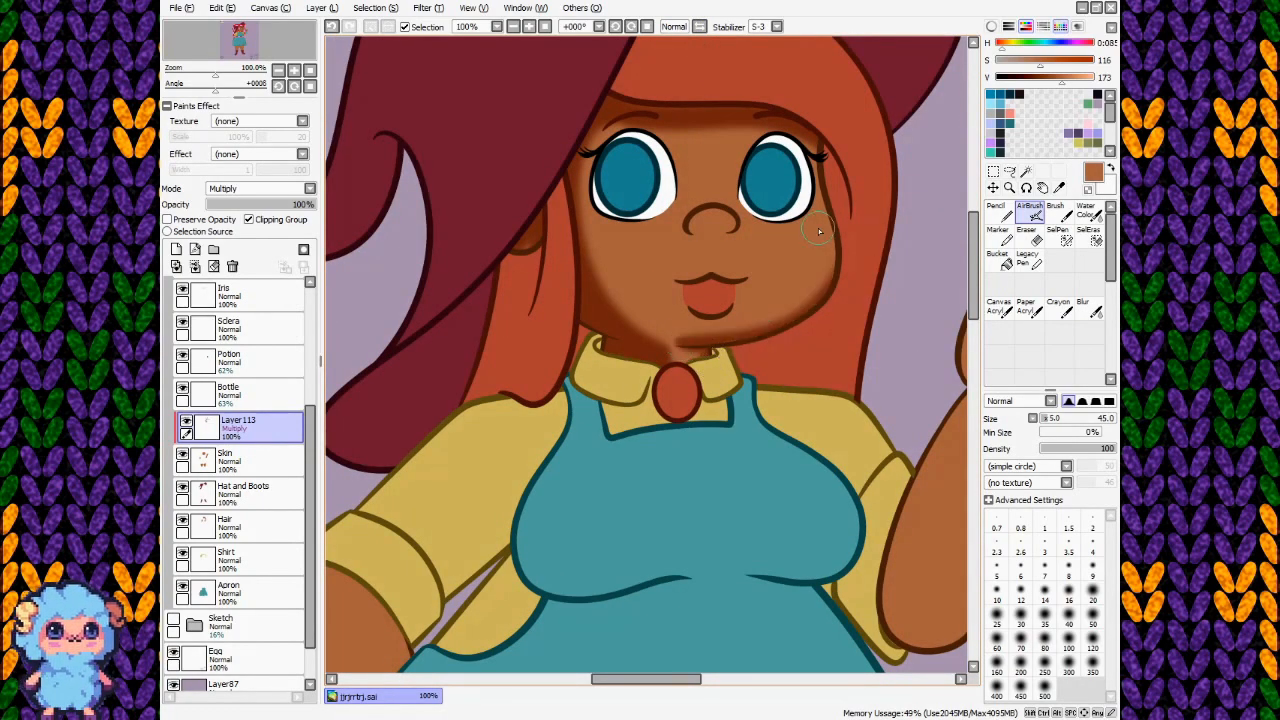
left_click_drag(820, 232, 816, 288)
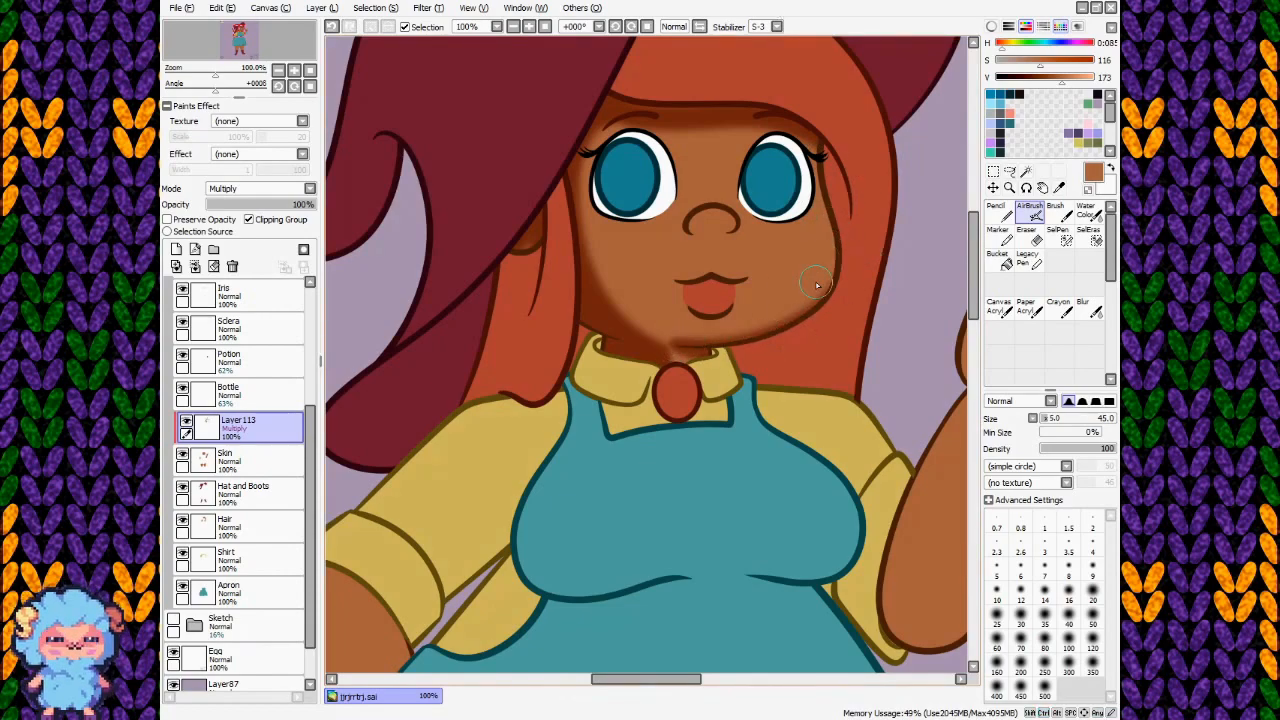
left_click_drag(816, 284, 828, 128)
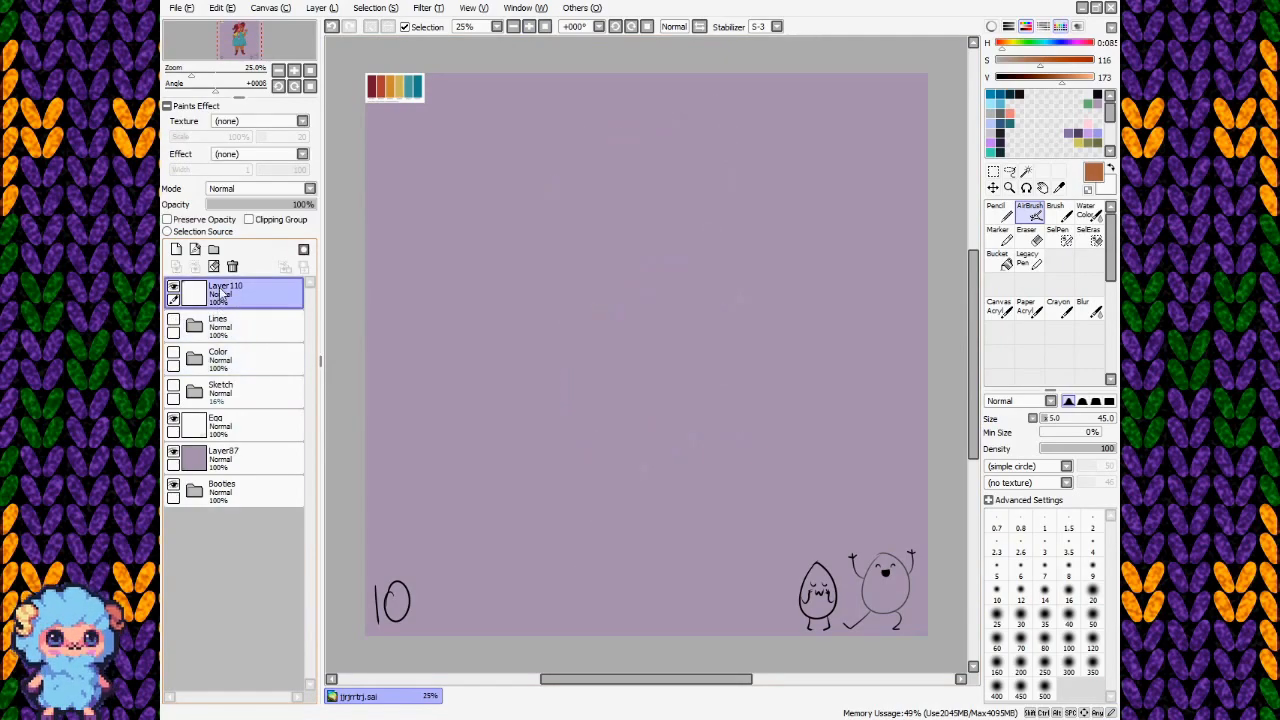
Add a blank top layer, view the canvas at 100% and pick the Pencil in black.
left_click(176, 266)
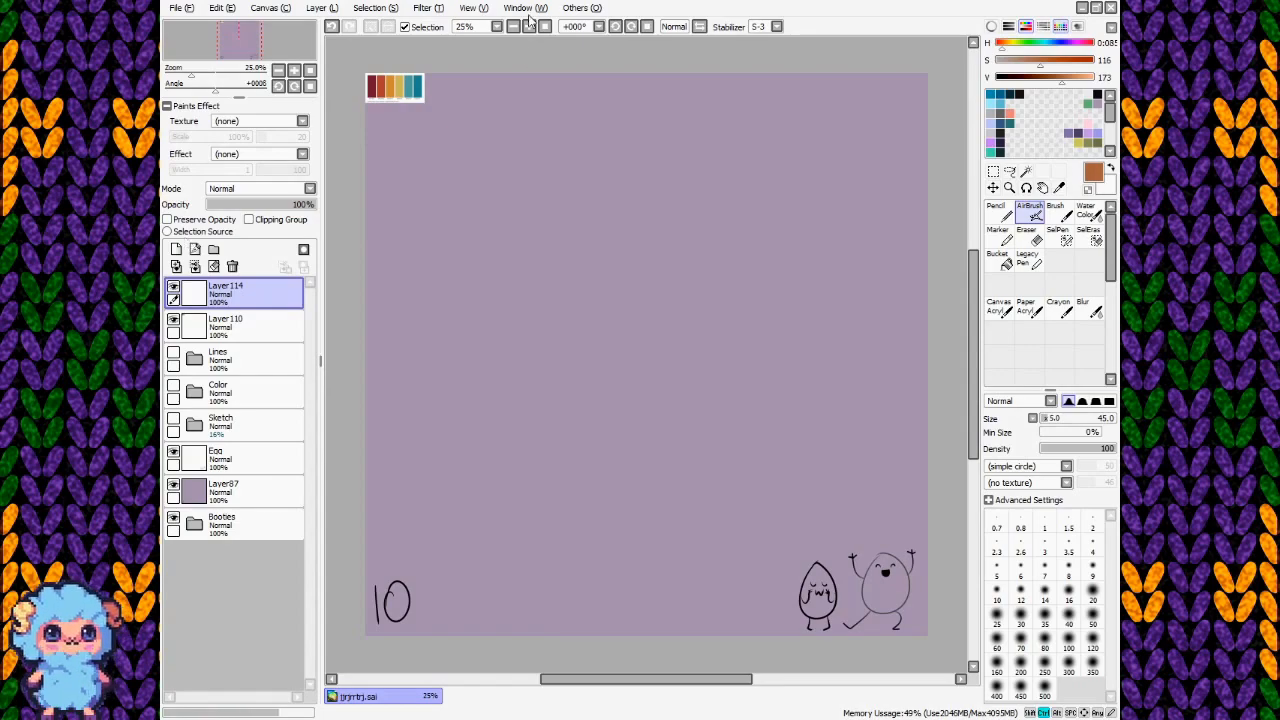
left_click(528, 26)
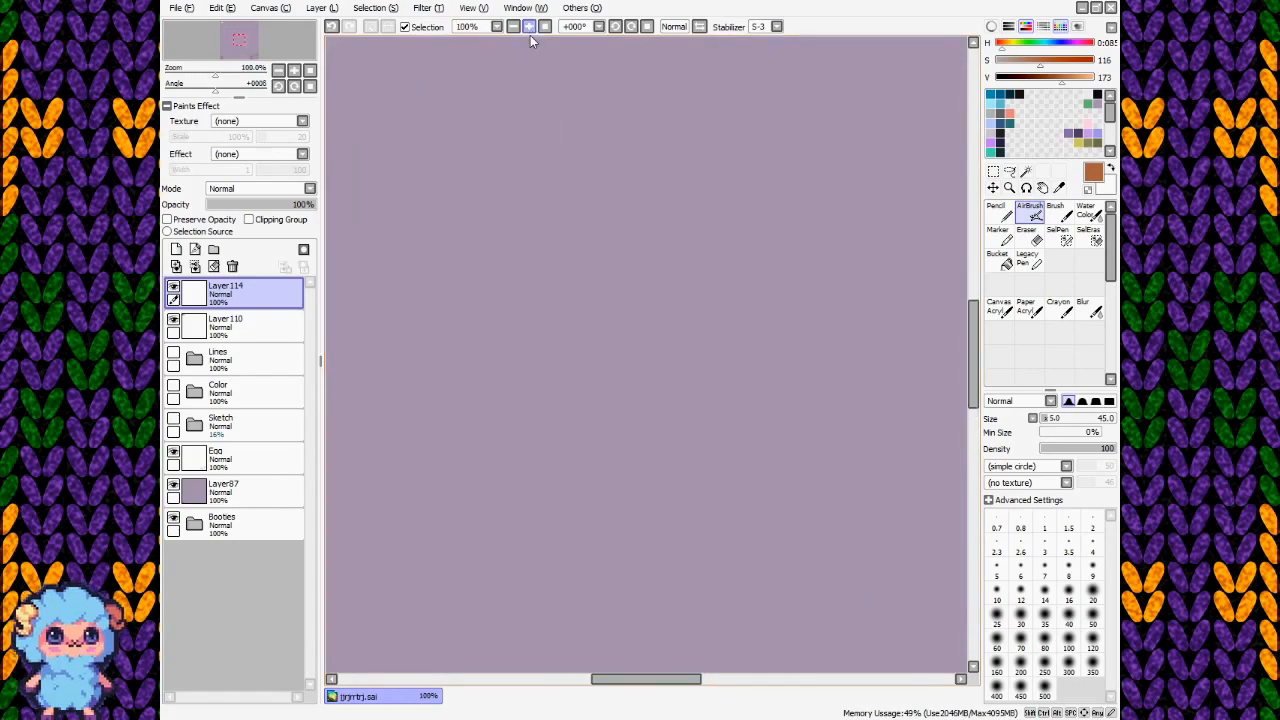
left_click(996, 210)
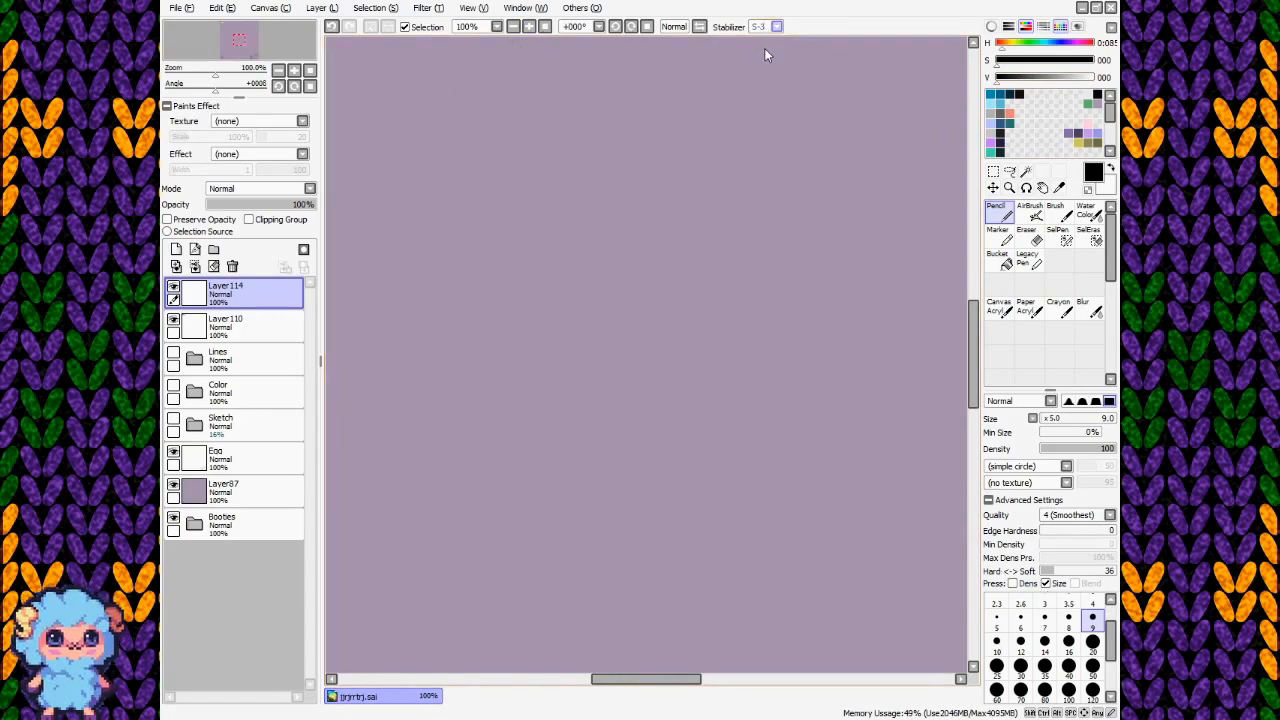
Ink a male-marked drone, a female bee crowned as queen, and a curved arrow joining them.
left_click_drag(440, 96, 440, 120)
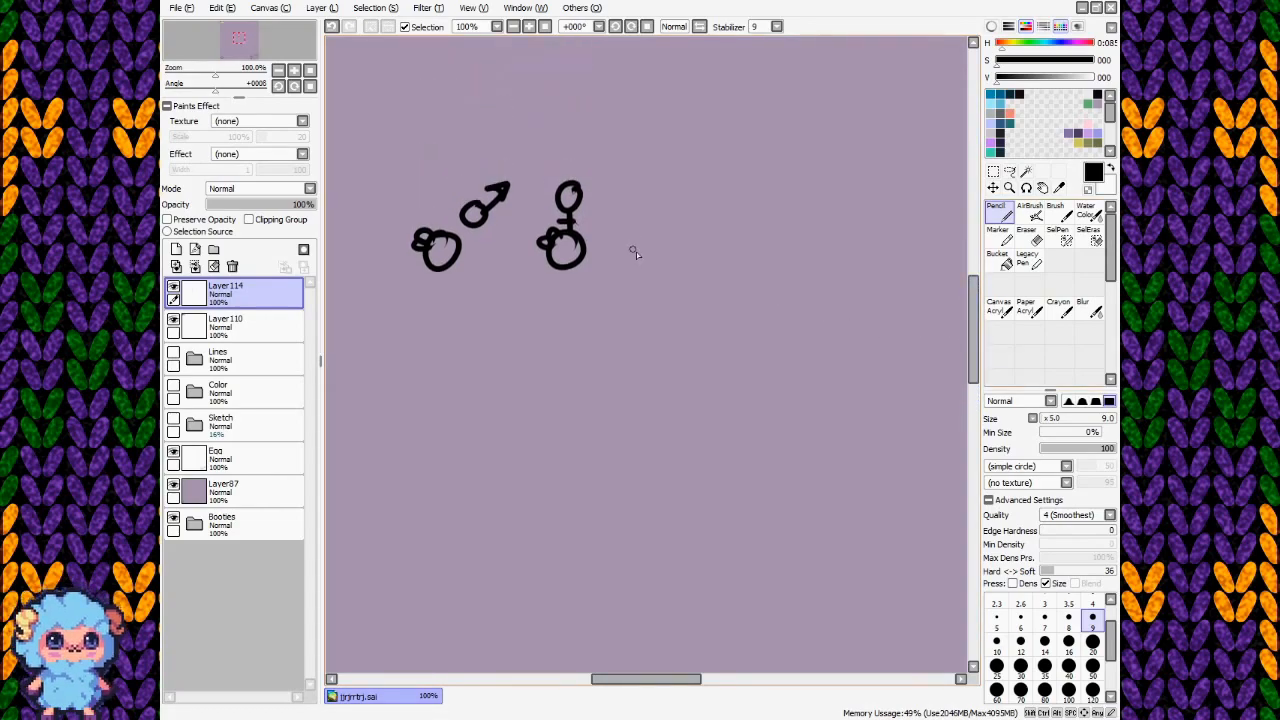
left_click_drag(624, 244, 684, 250)
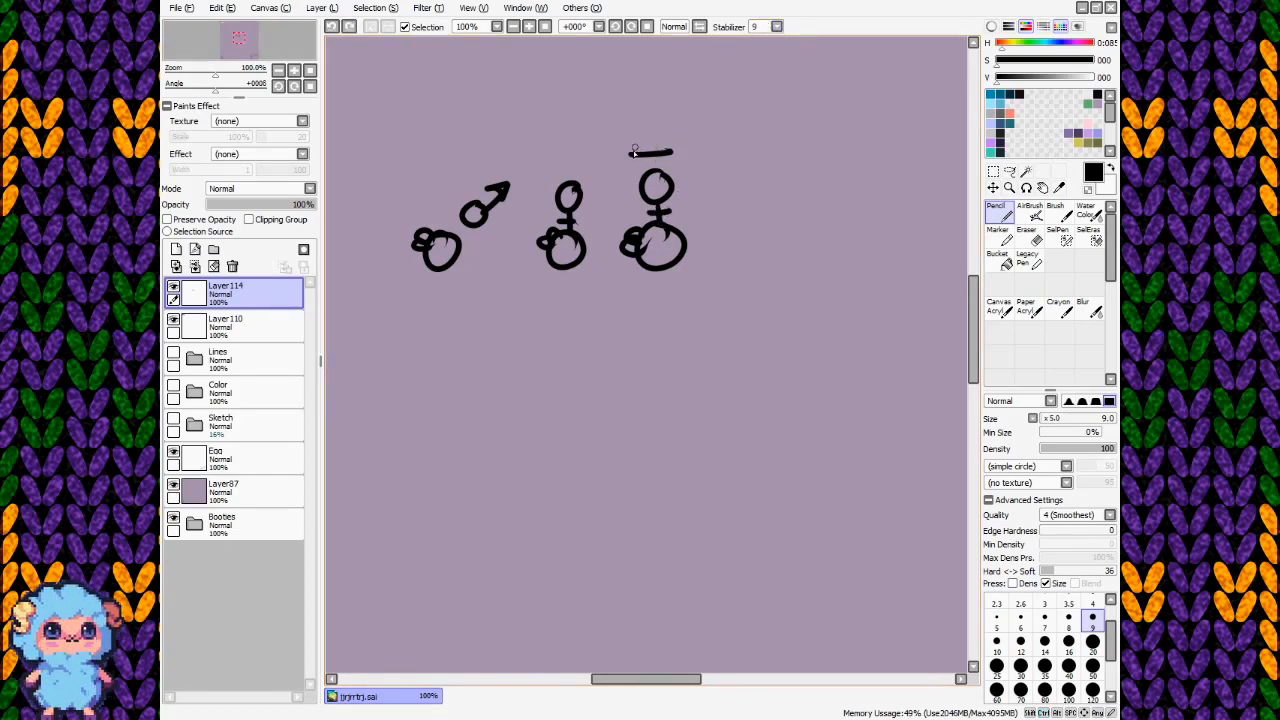
left_click_drag(636, 150, 670, 130)
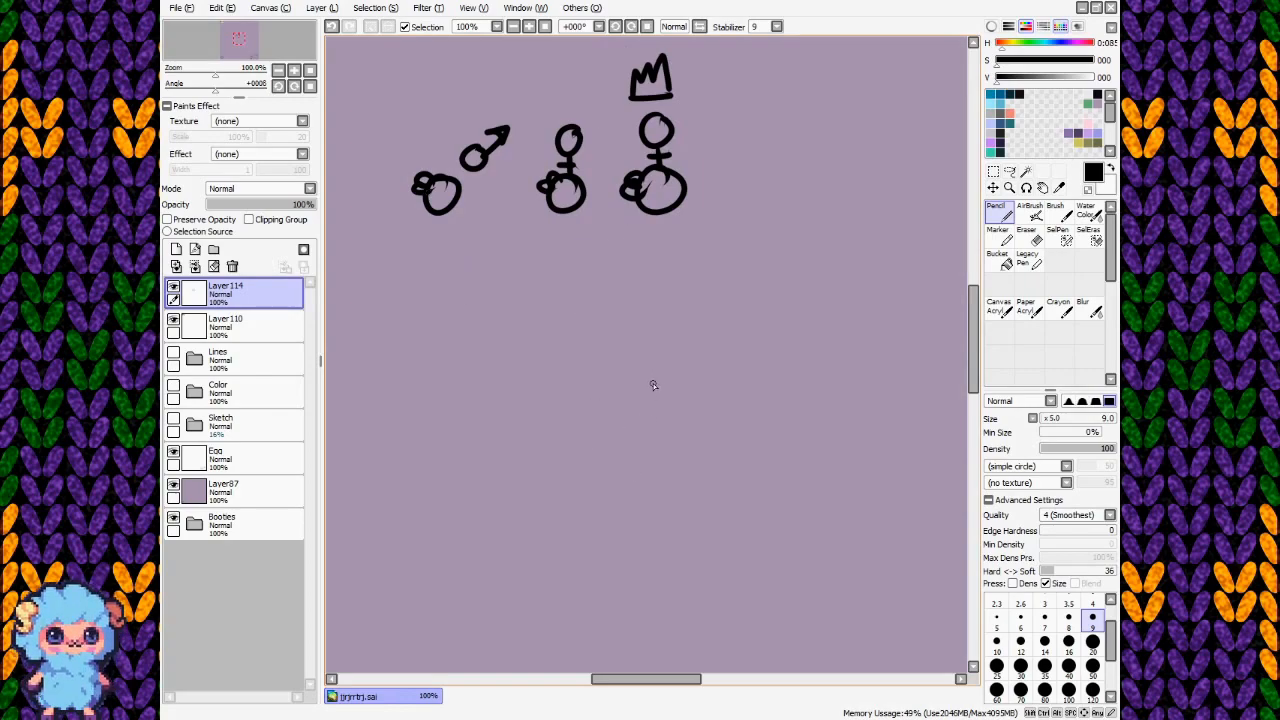
mouse_move(446, 232)
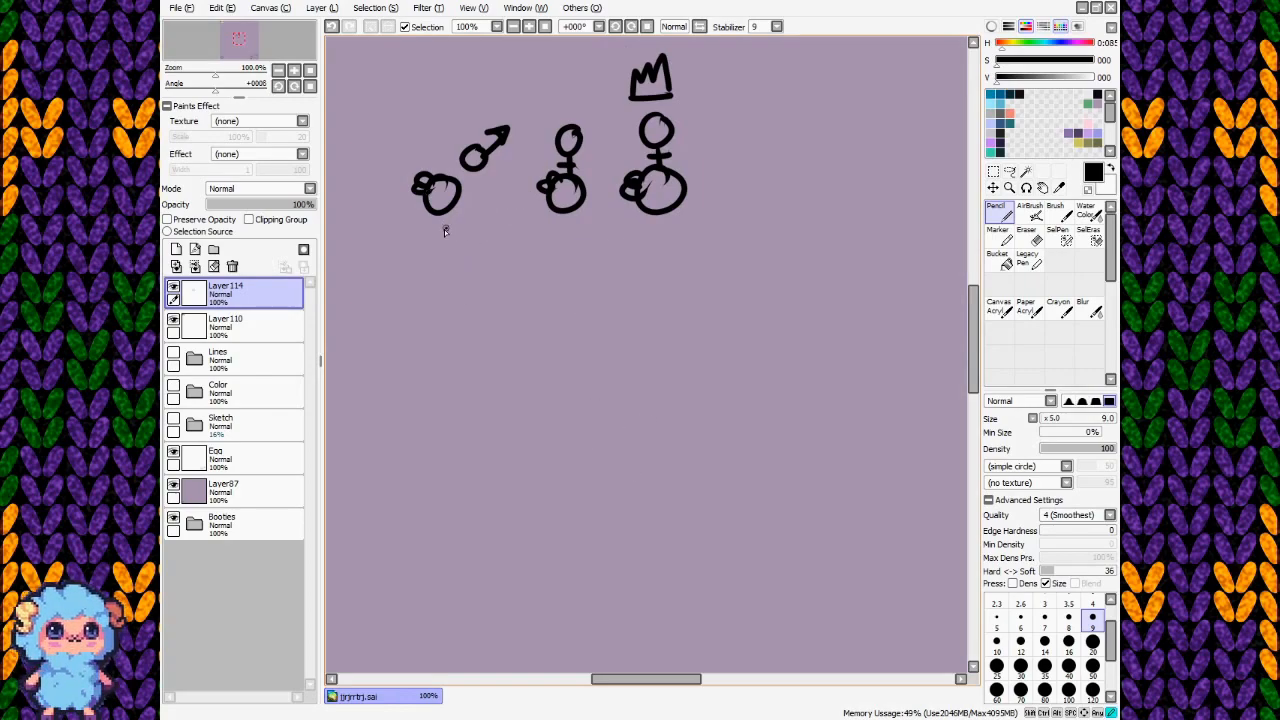
left_click_drag(444, 230, 636, 230)
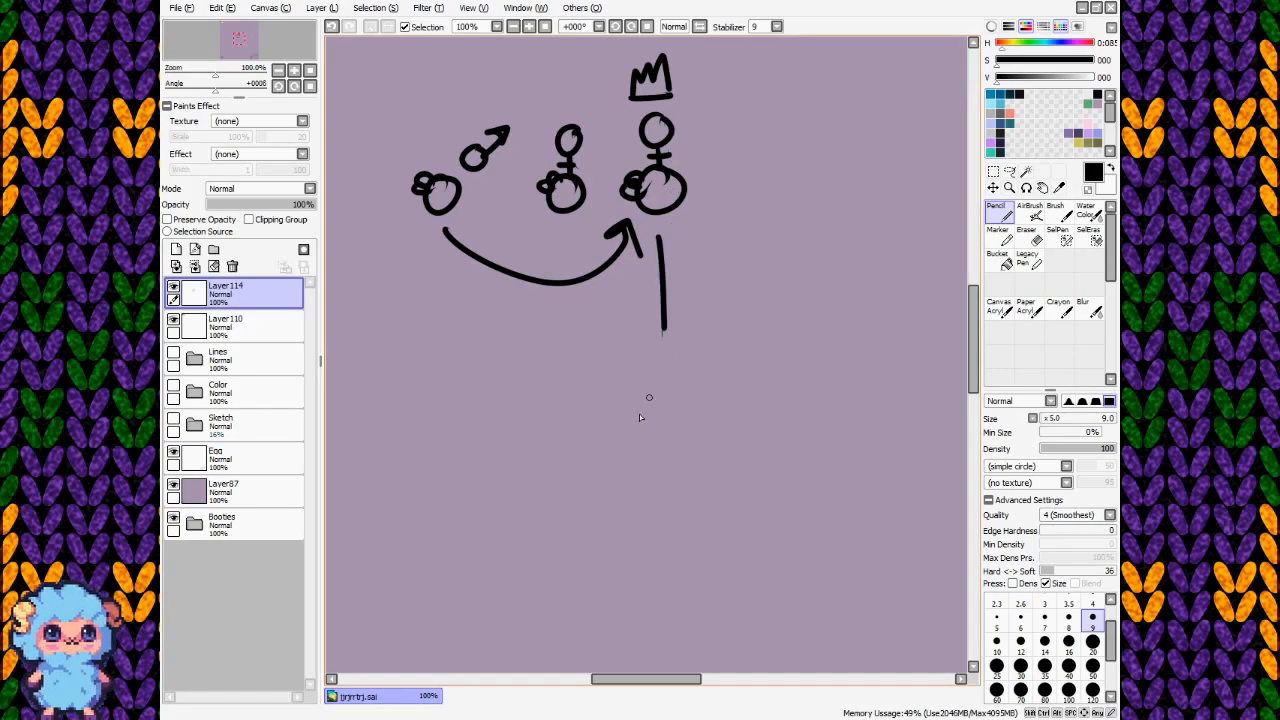
Branch the queen's line into a T-bar ending in a male offspring on the right.
left_click_drag(610, 340, 728, 330)
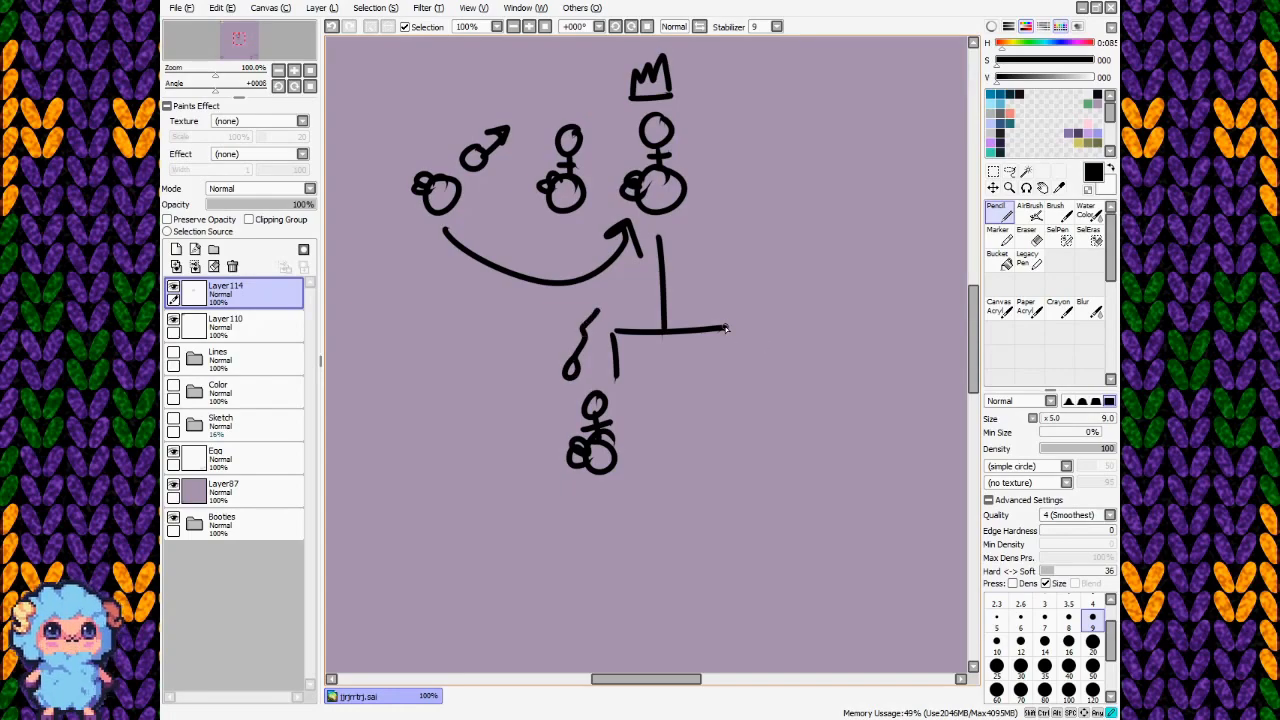
left_click_drag(724, 328, 736, 400)
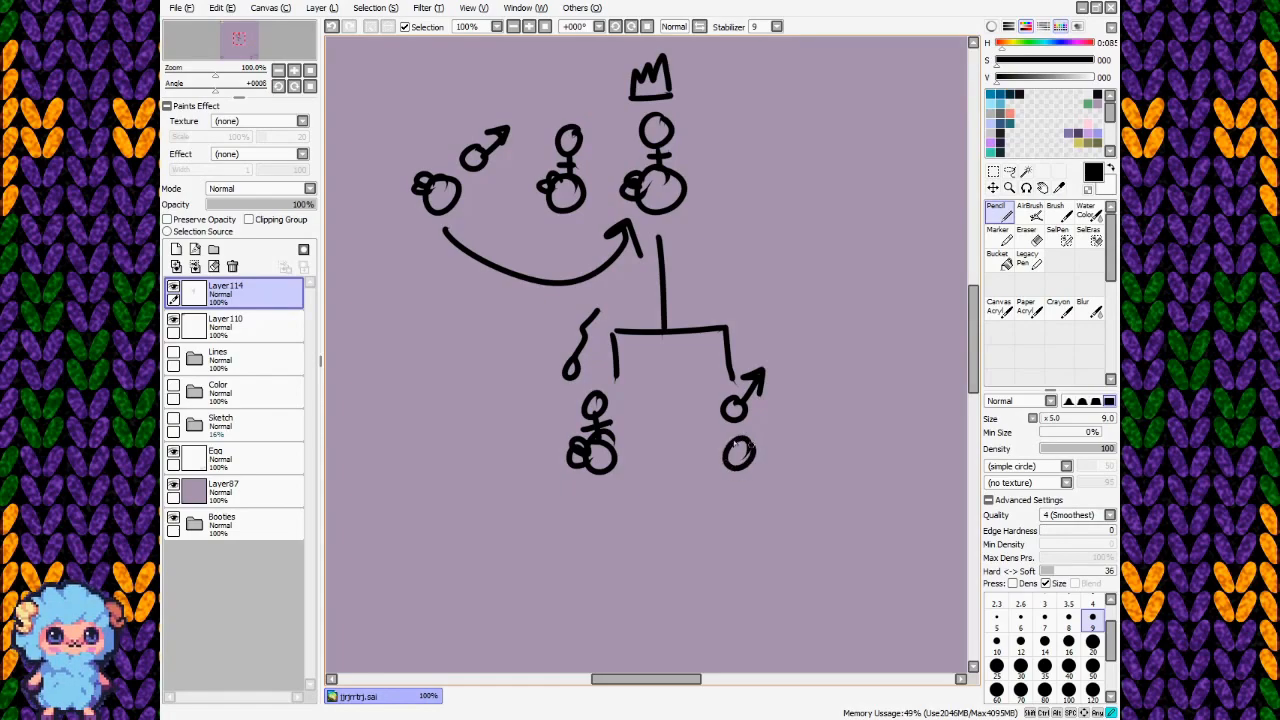
left_click_drag(720, 444, 744, 460)
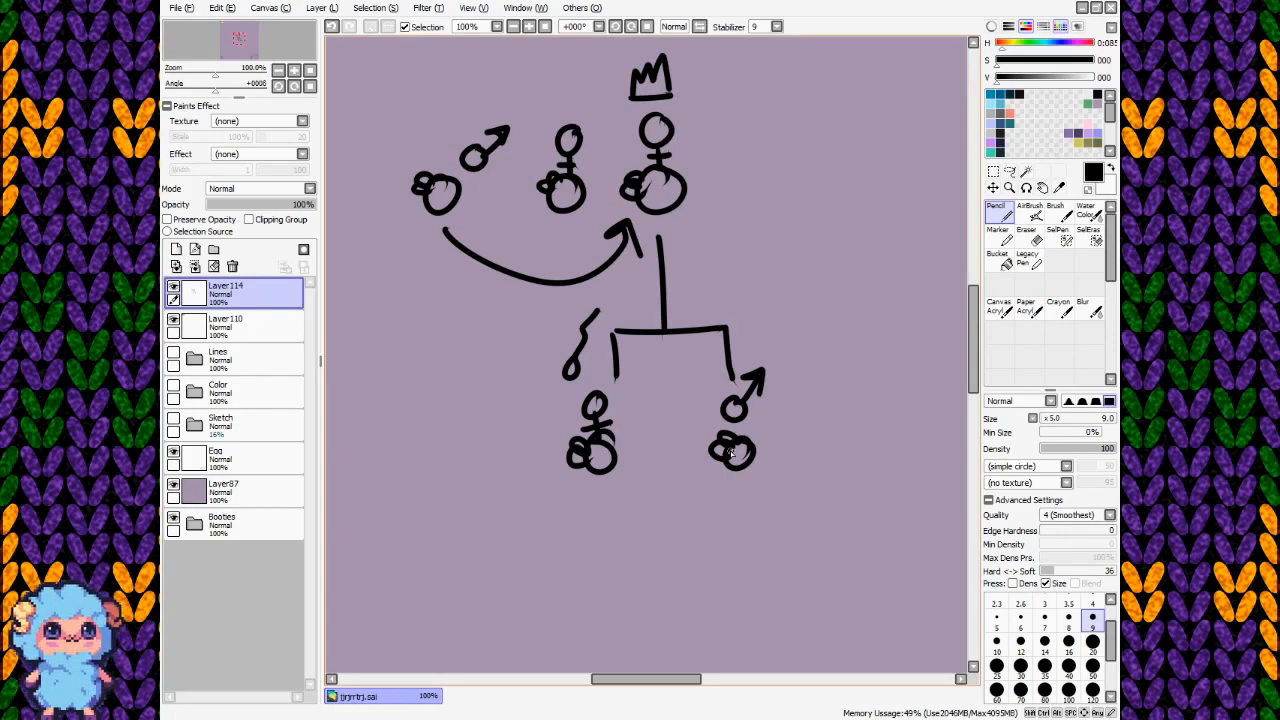
mouse_move(684, 266)
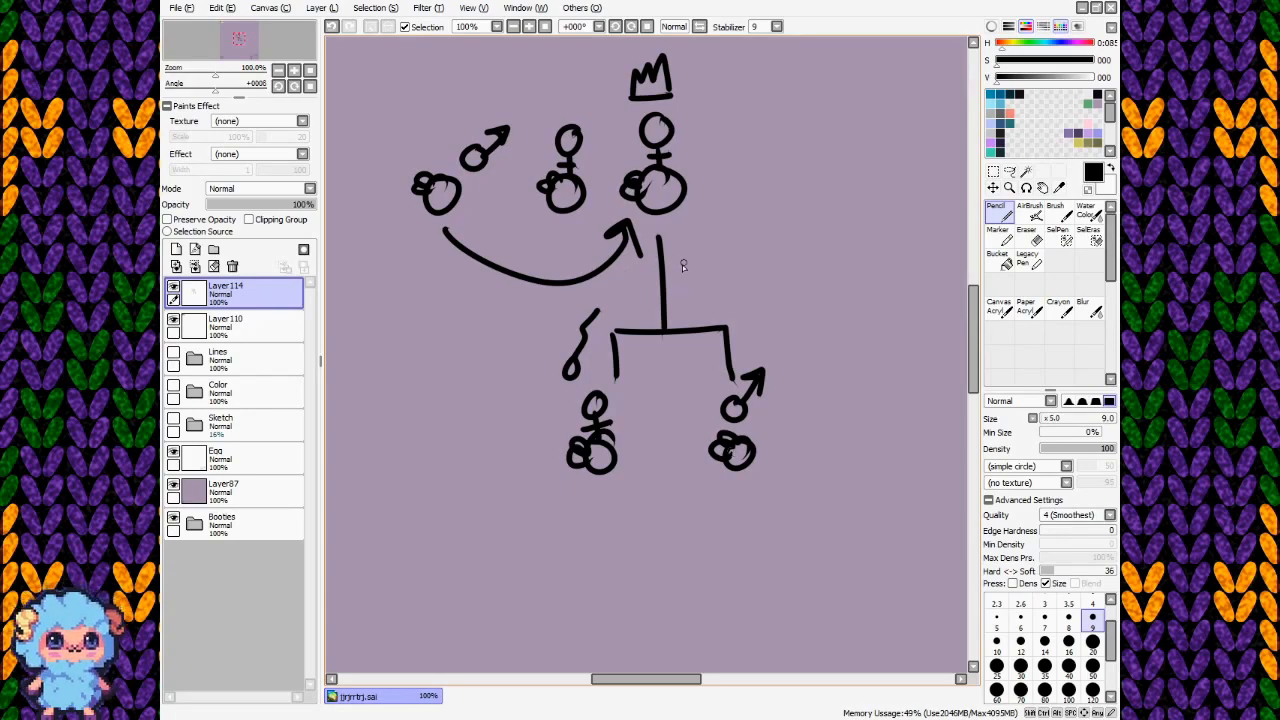
mouse_move(714, 296)
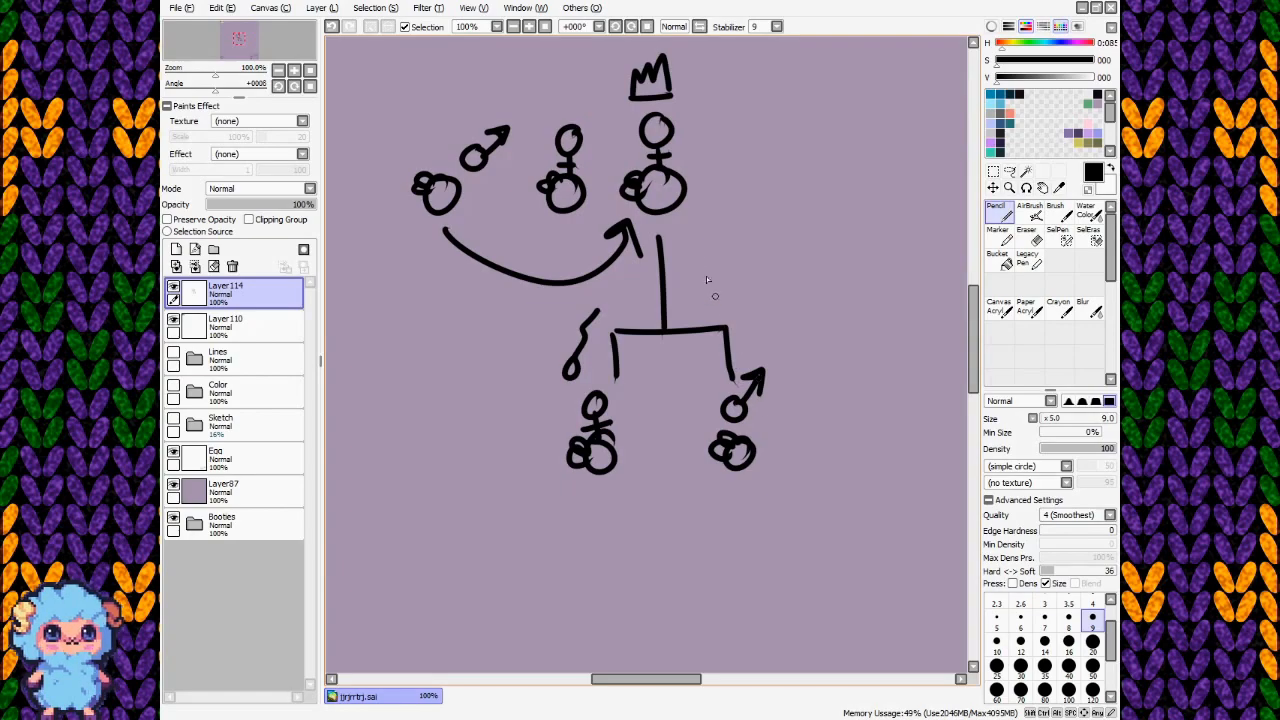
Draw an arrow from the queen to the male offspring, cross it out and mark beside it.
left_click_drag(696, 230, 740, 330)
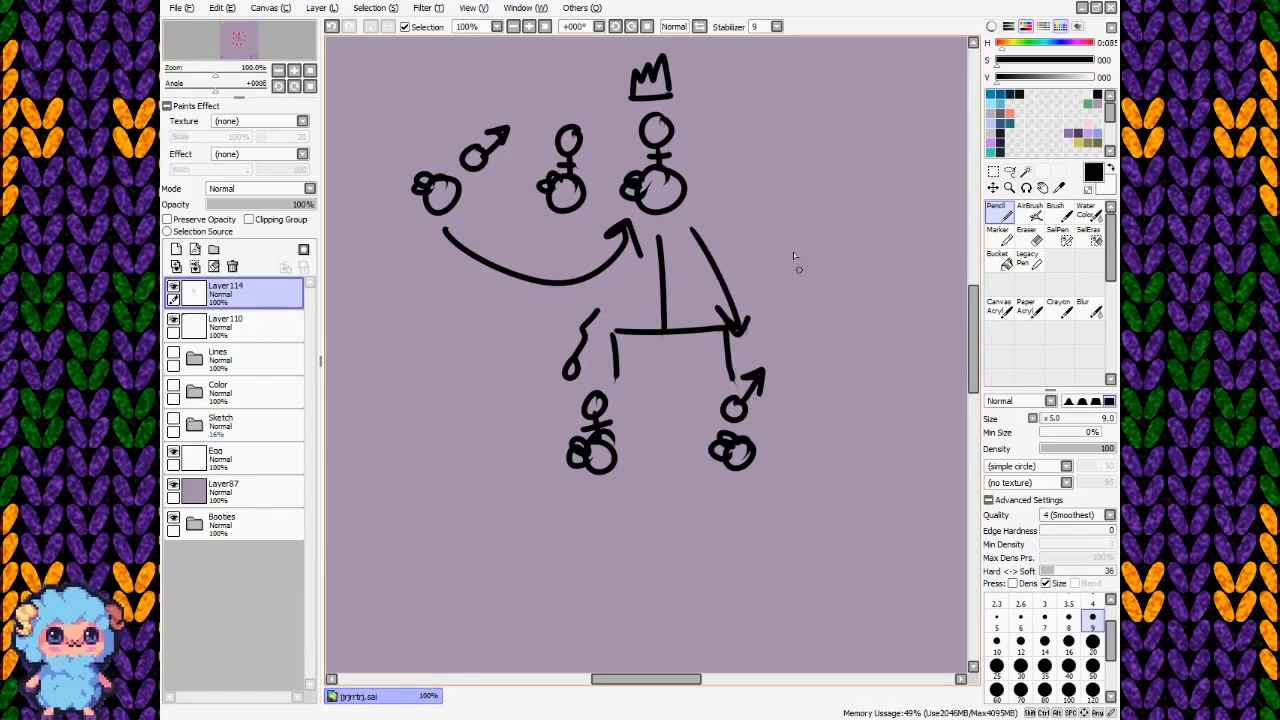
left_click_drag(710, 244, 756, 300)
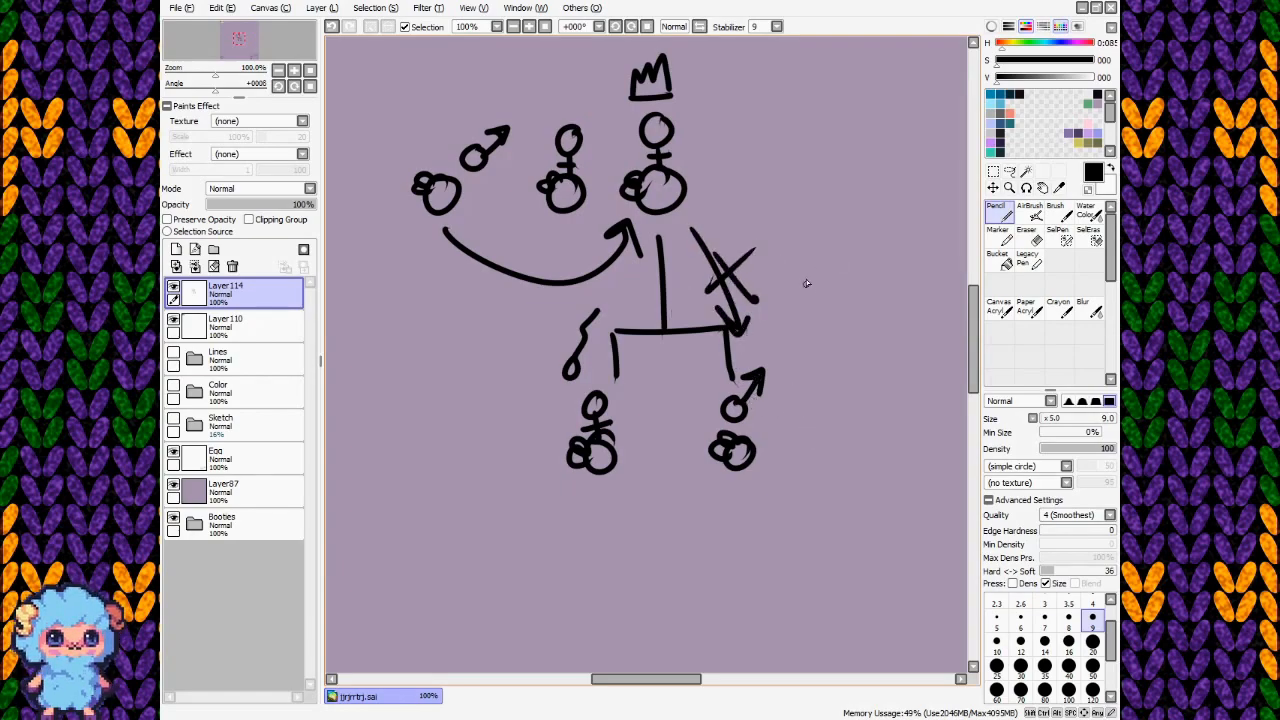
left_click_drag(776, 284, 856, 284)
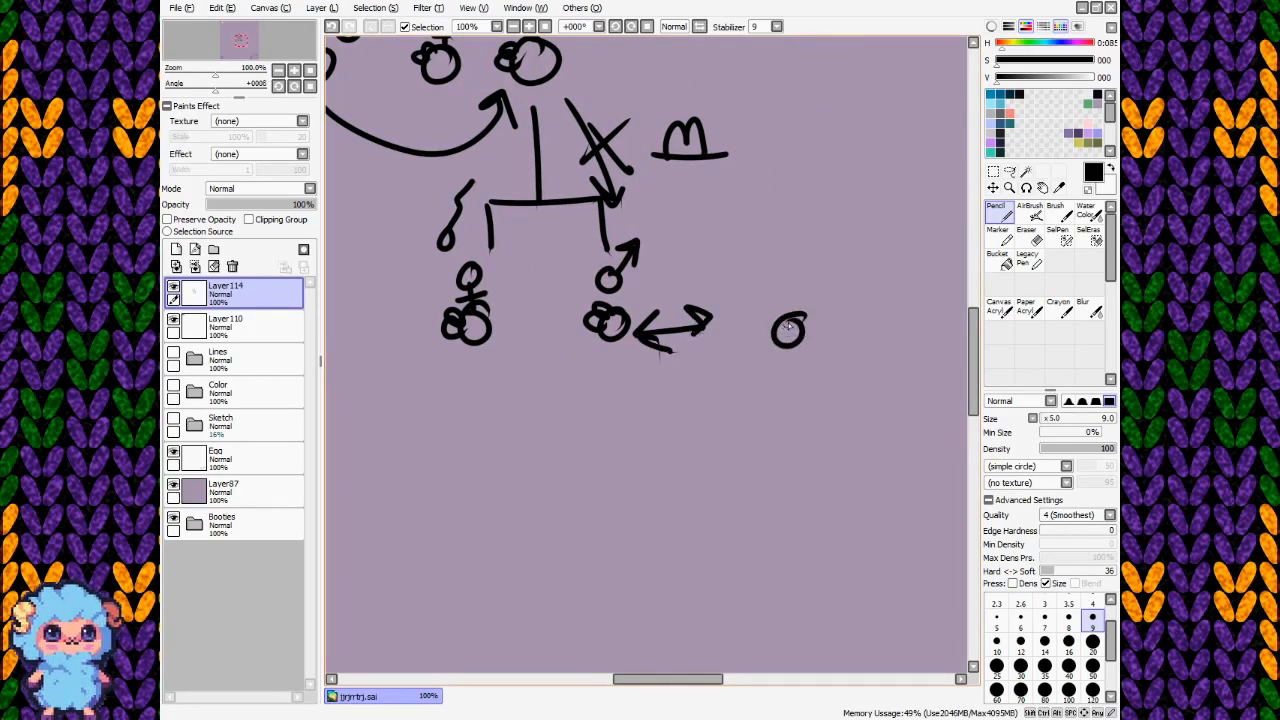
Crown the right-hand bee as a new queen and branch her line down to offspring.
left_click_drag(760, 290, 800, 340)
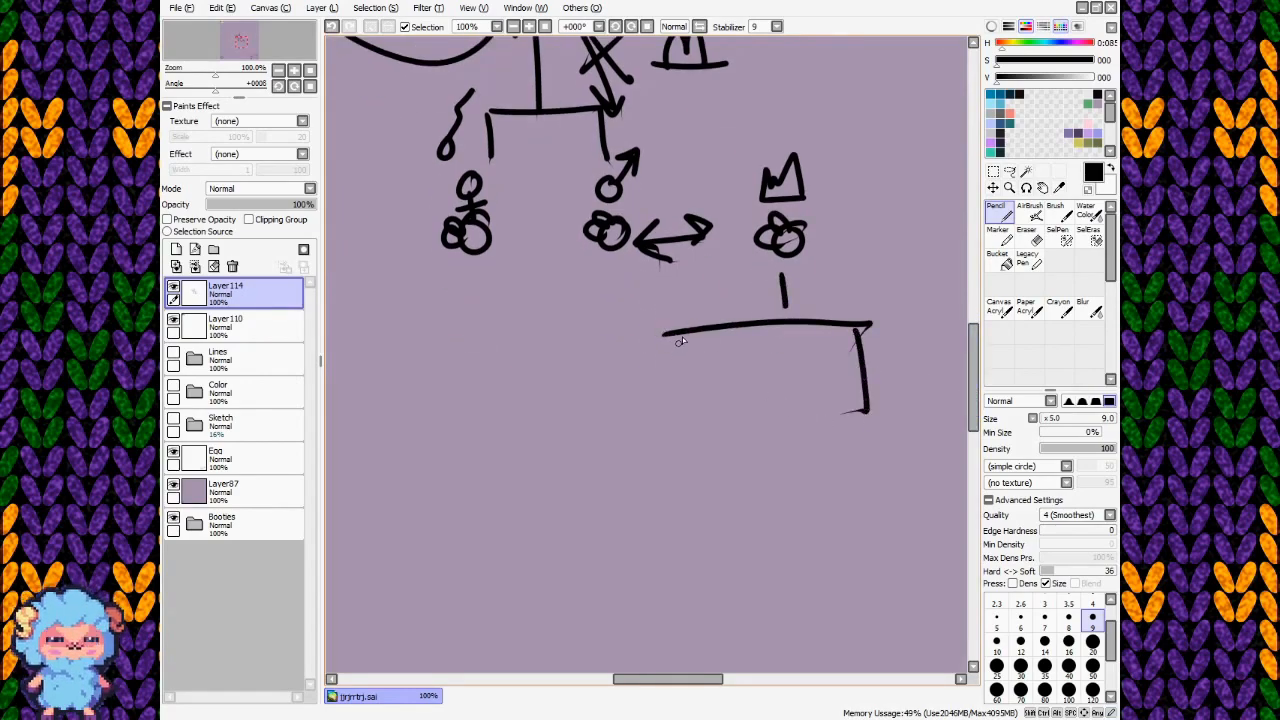
left_click_drag(688, 336, 692, 400)
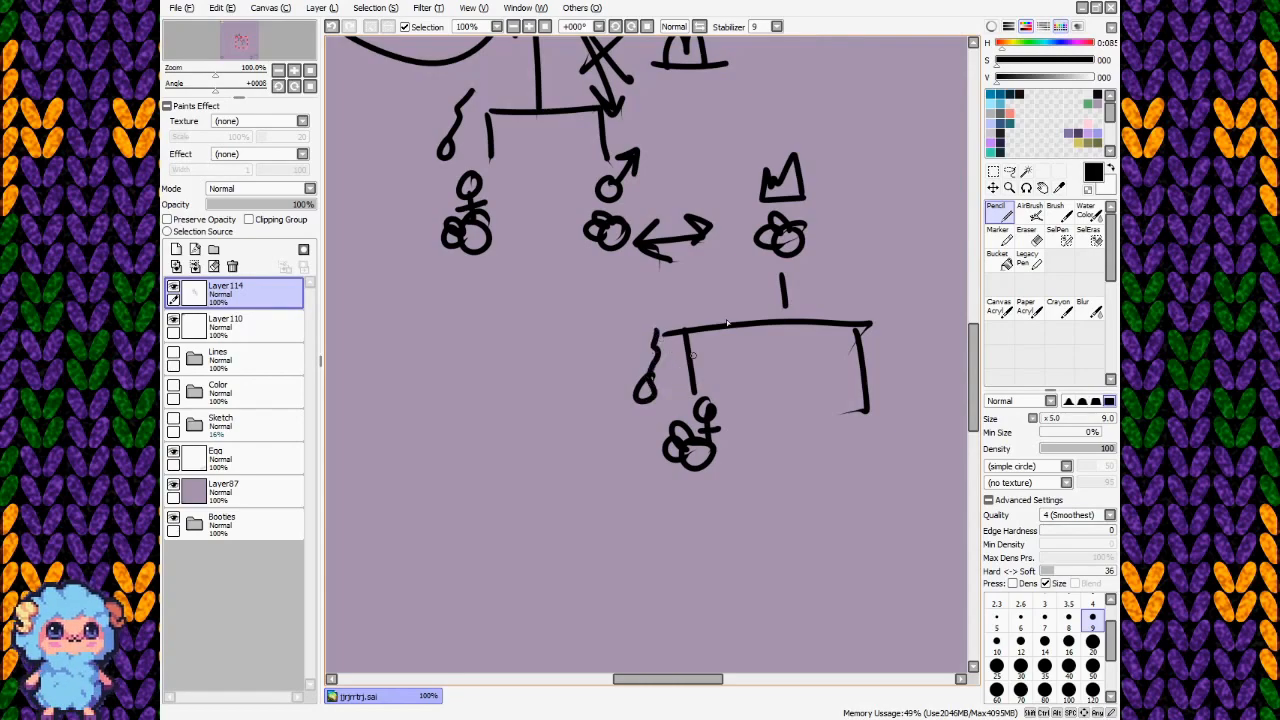
left_click_drag(640, 280, 624, 340)
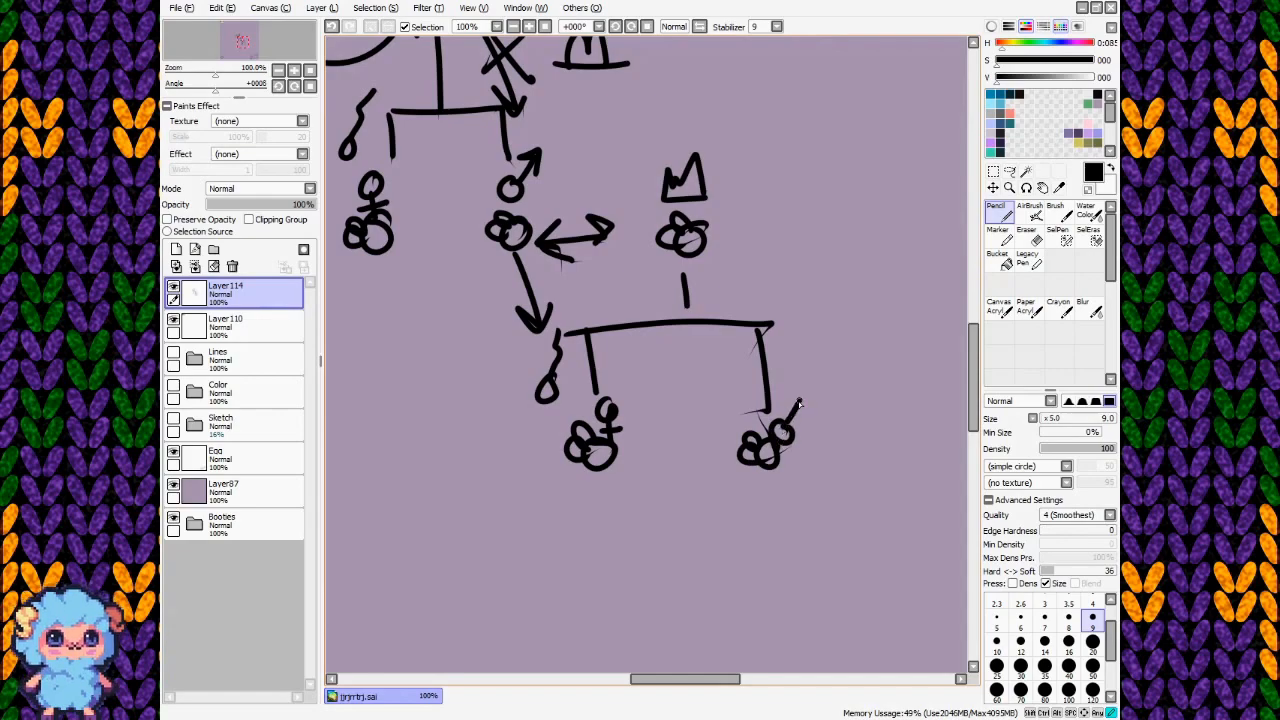
Link the upper bees to the offspring with crossing diagonal arrows, a curved arrow and a new bee below.
left_click_drag(510, 236, 790, 420)
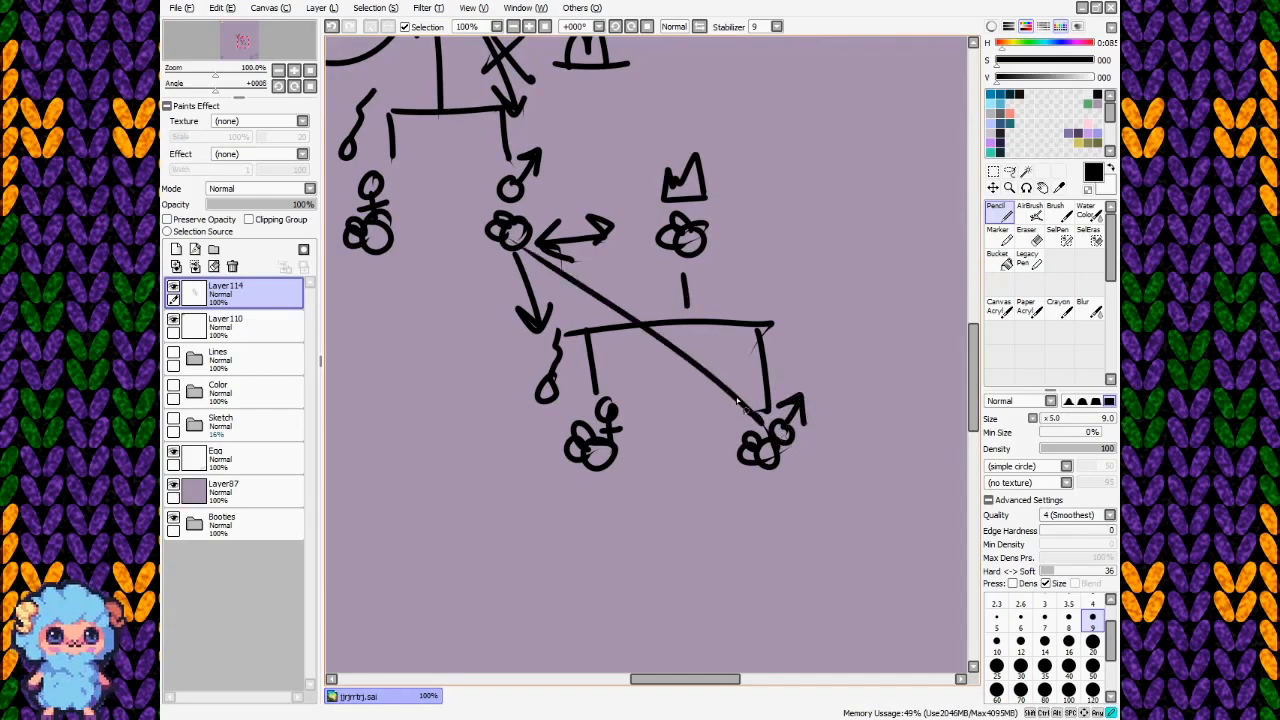
left_click_drag(620, 404, 736, 330)
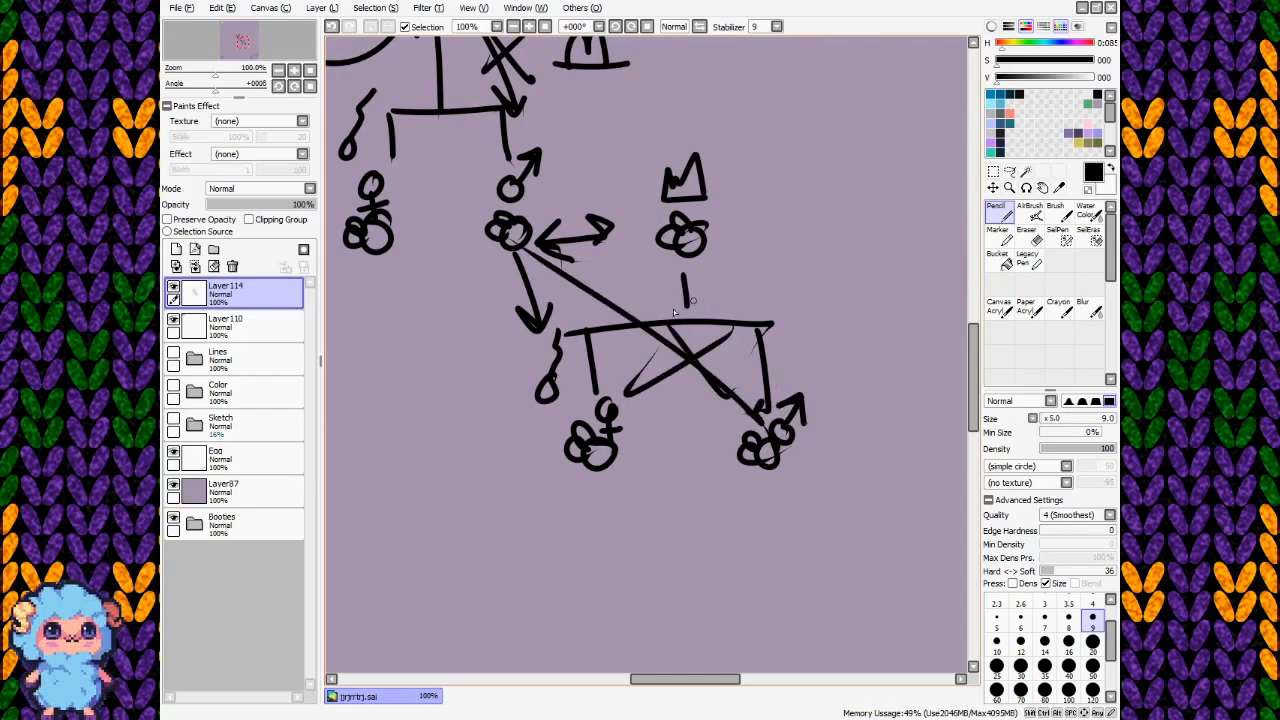
mouse_move(716, 288)
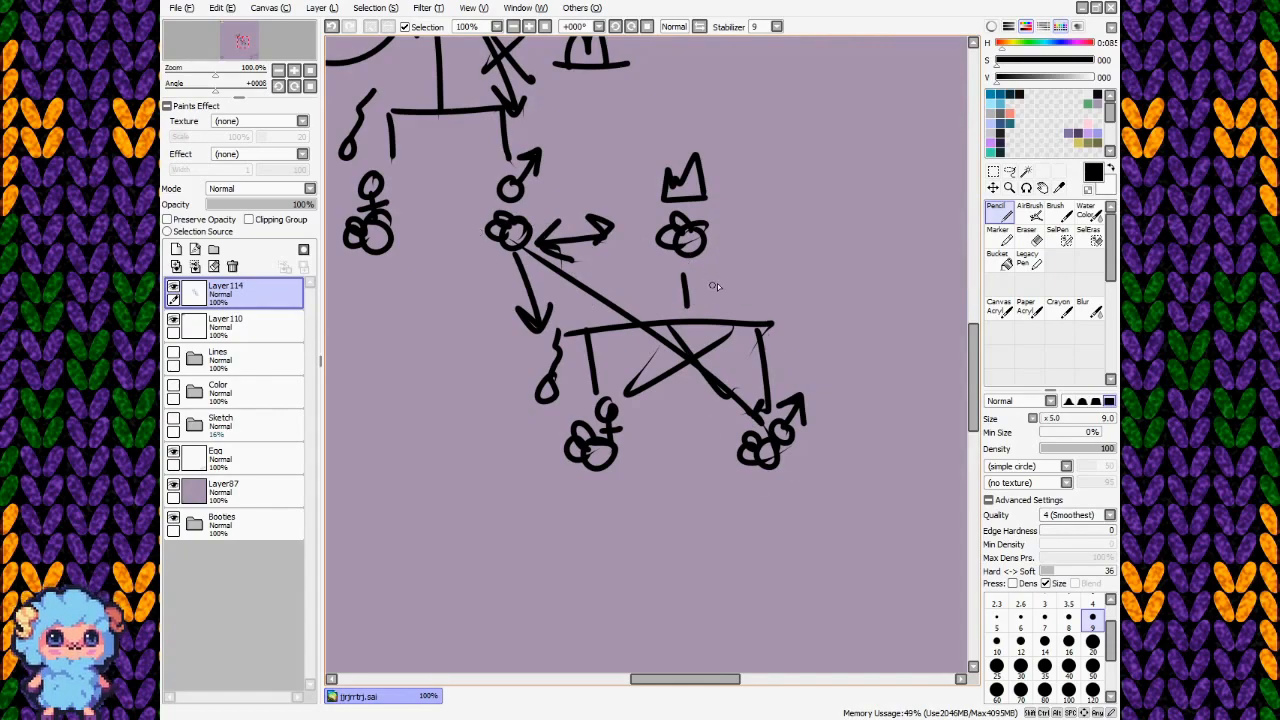
left_click_drag(700, 256, 790, 376)
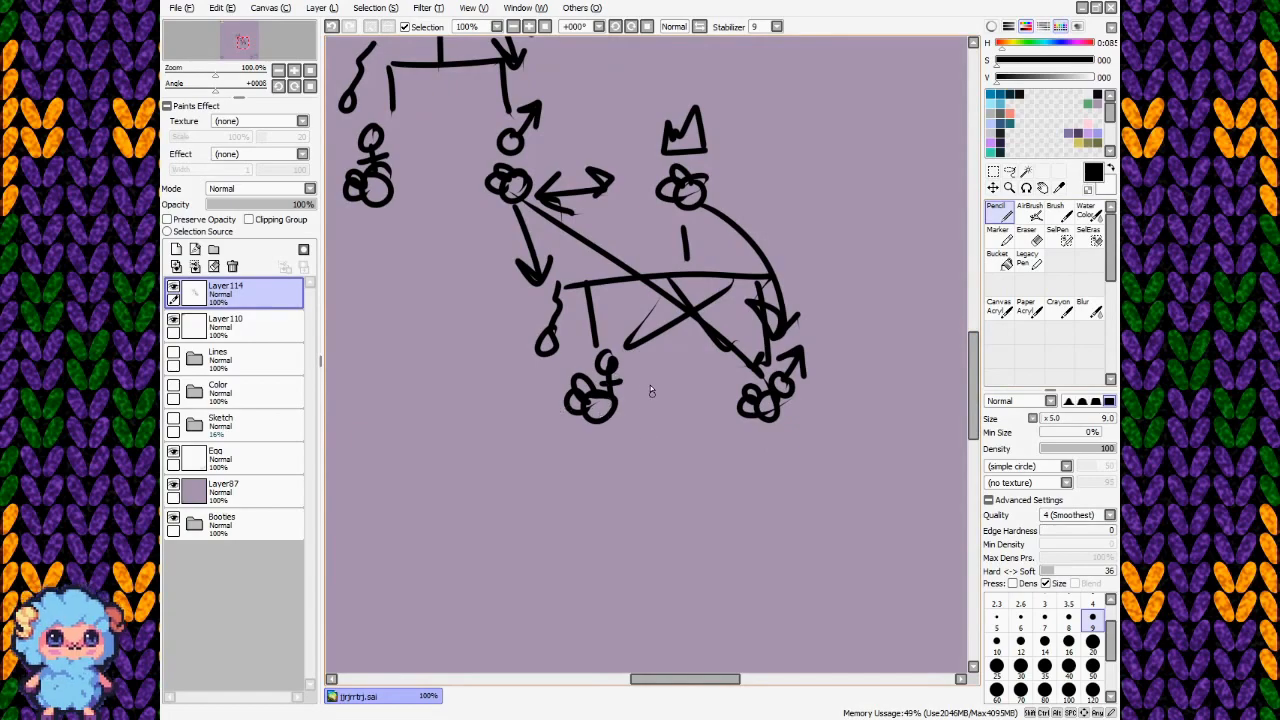
left_click_drag(598, 490, 598, 436)
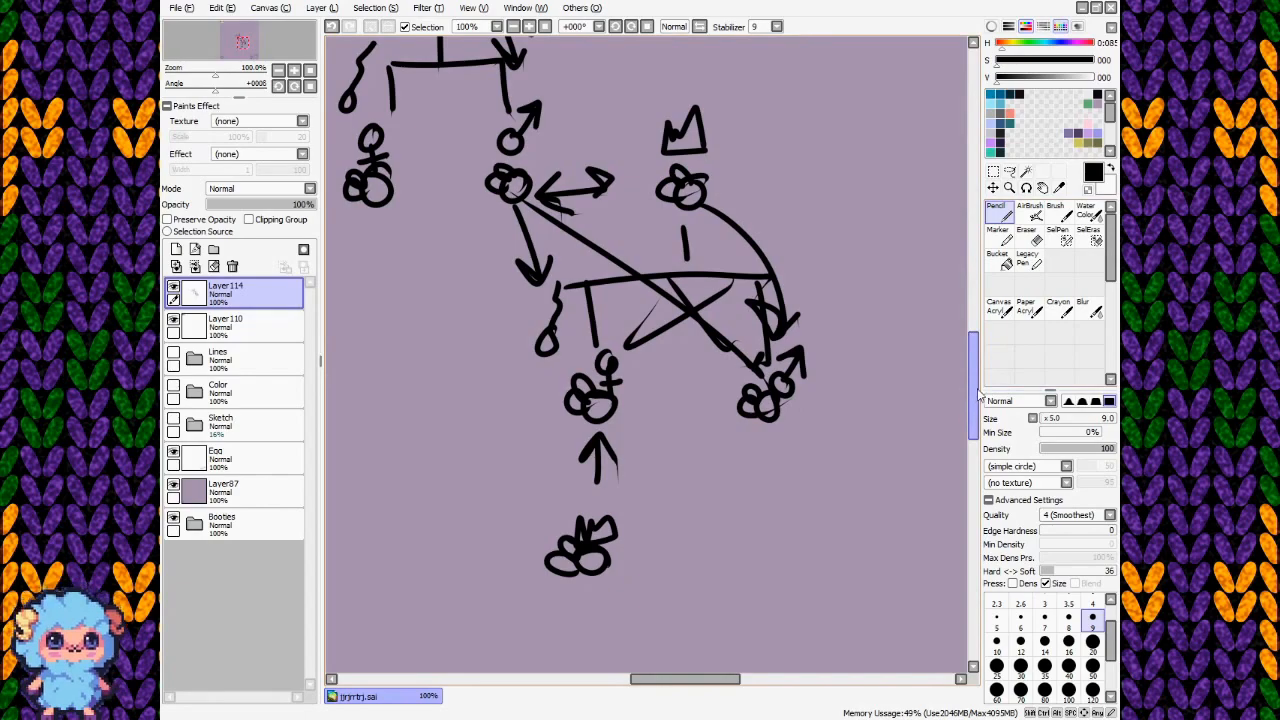
Add an arrow from the male bee to the left offspring, a double arrow and a new male bee.
scroll("up", 3)
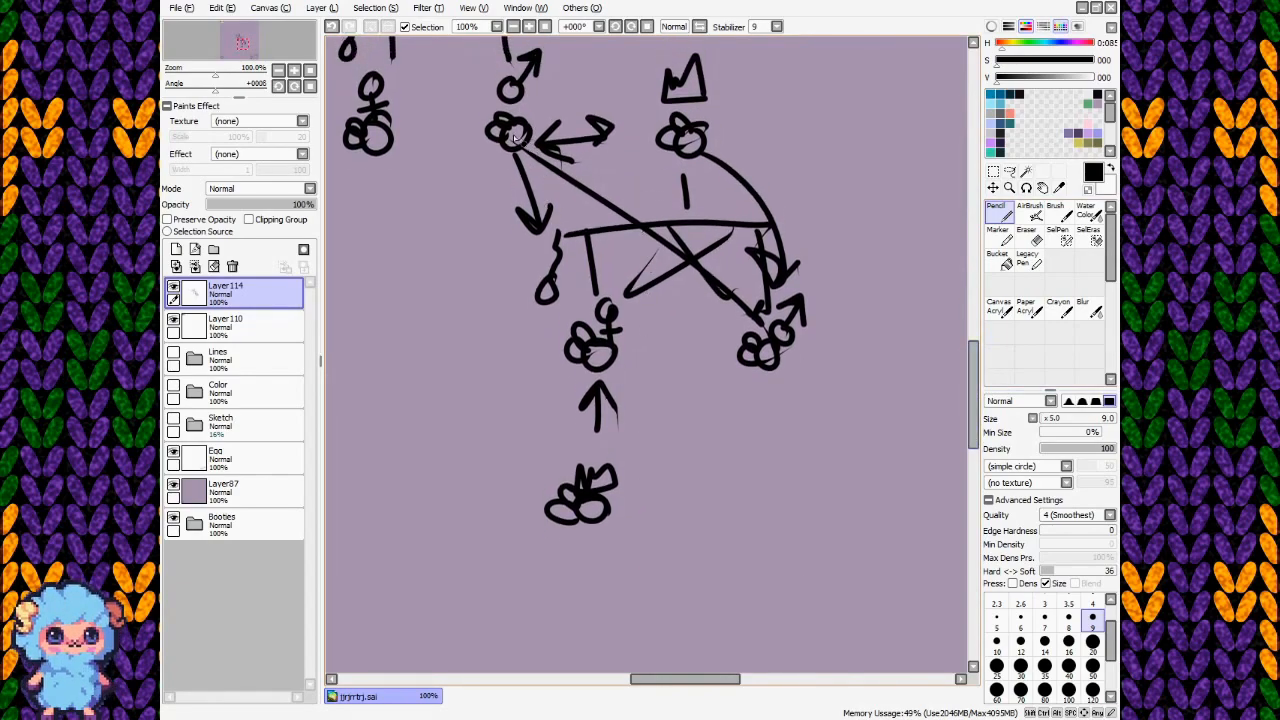
left_click_drag(516, 140, 560, 290)
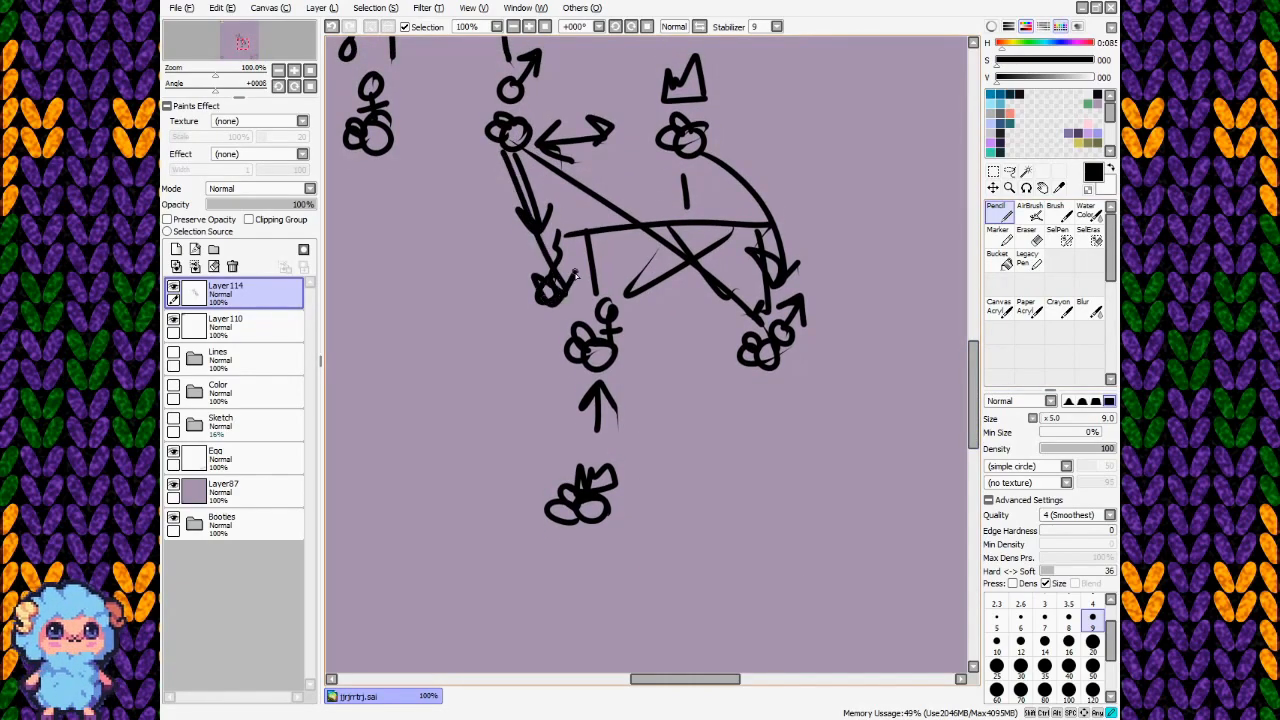
scroll("down", 3)
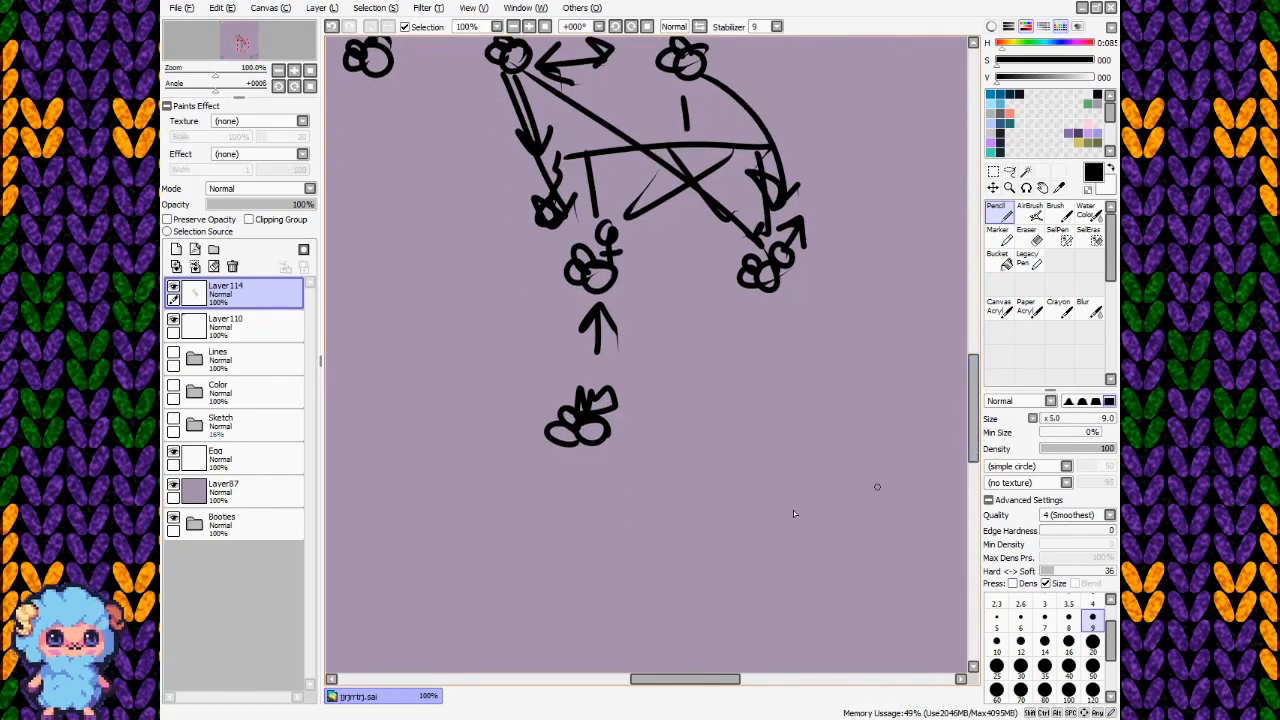
left_click_drag(740, 424, 656, 440)
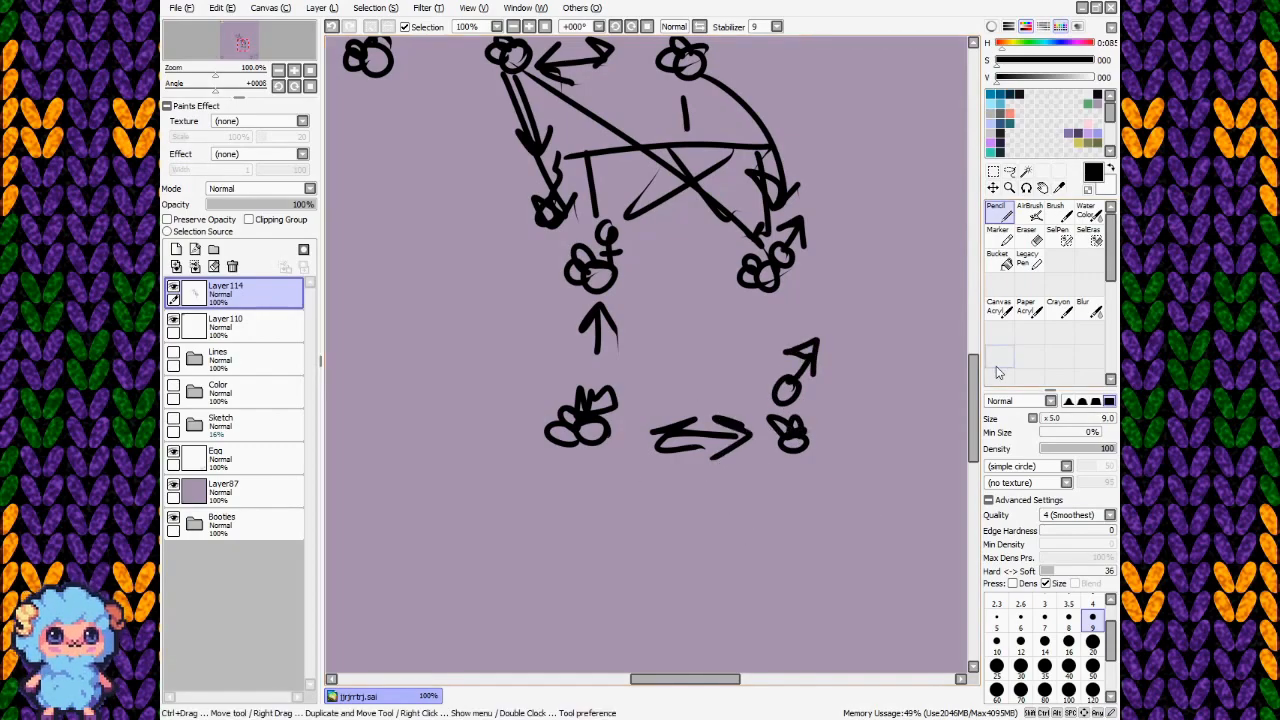
Sketch a lower bar with offspring bees, crossing arrows and a long curved arrow.
scroll("down", 3)
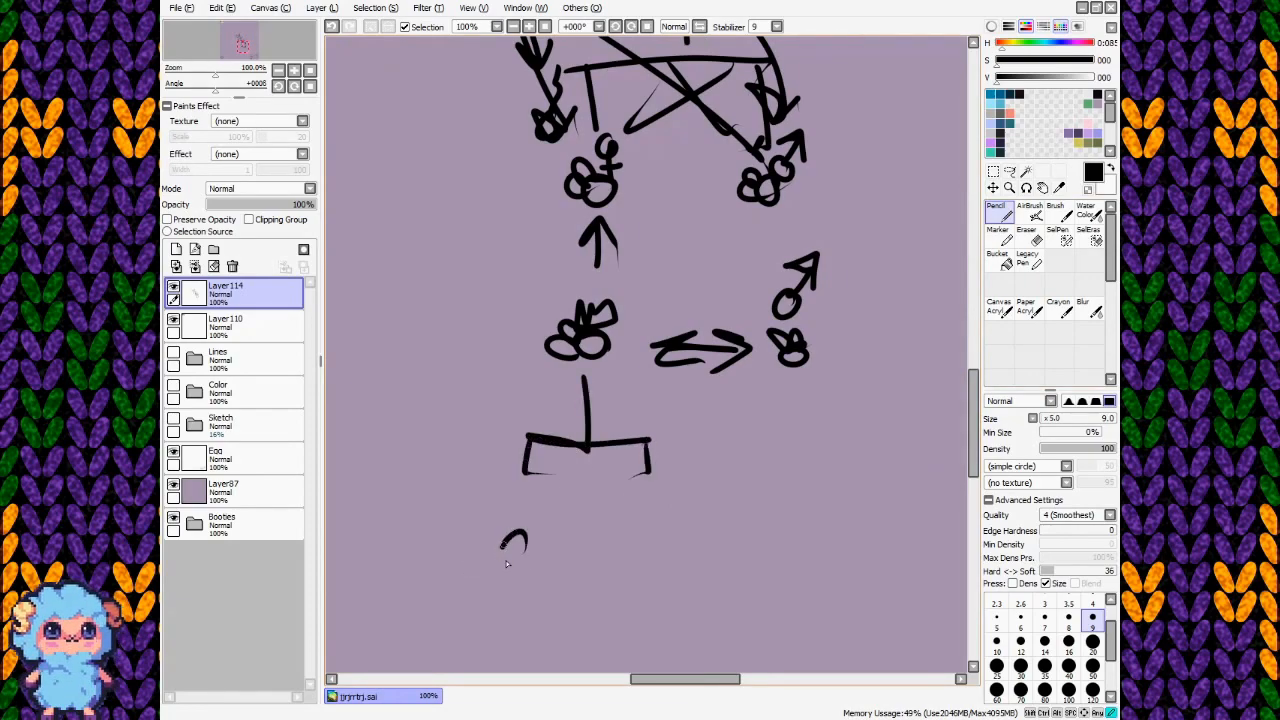
left_click_drag(512, 540, 530, 500)
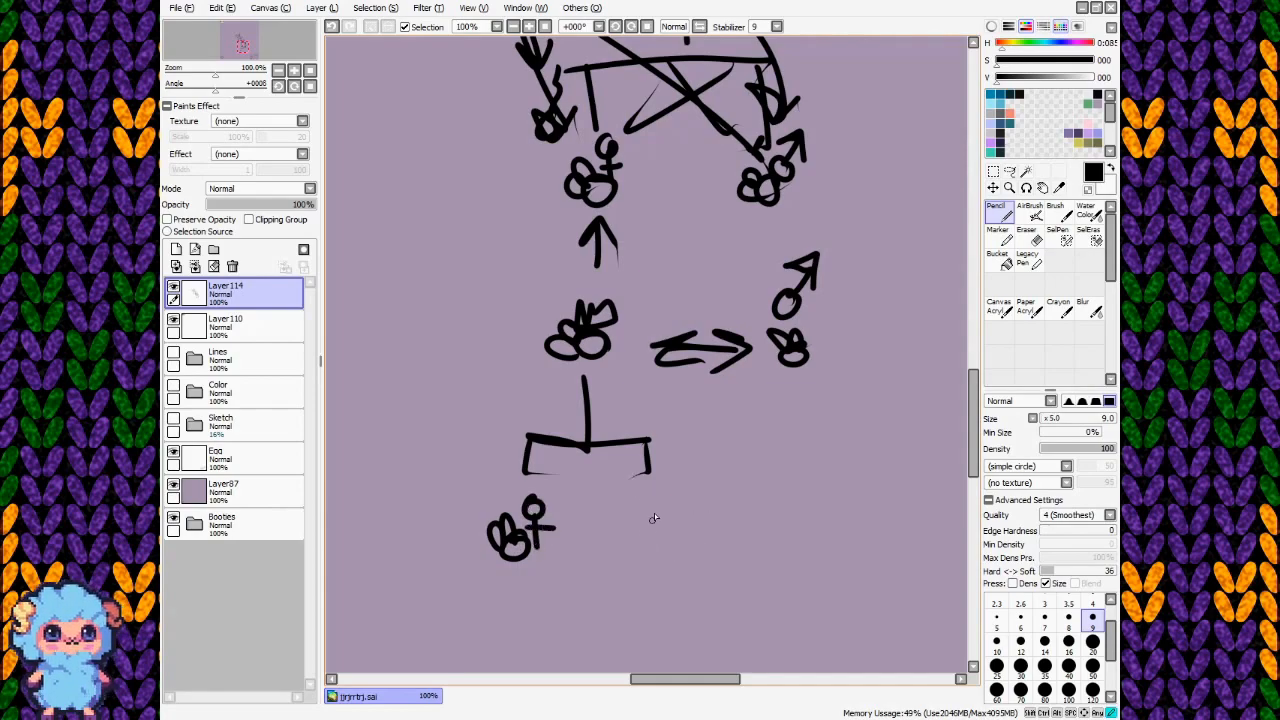
left_click_drag(624, 520, 660, 540)
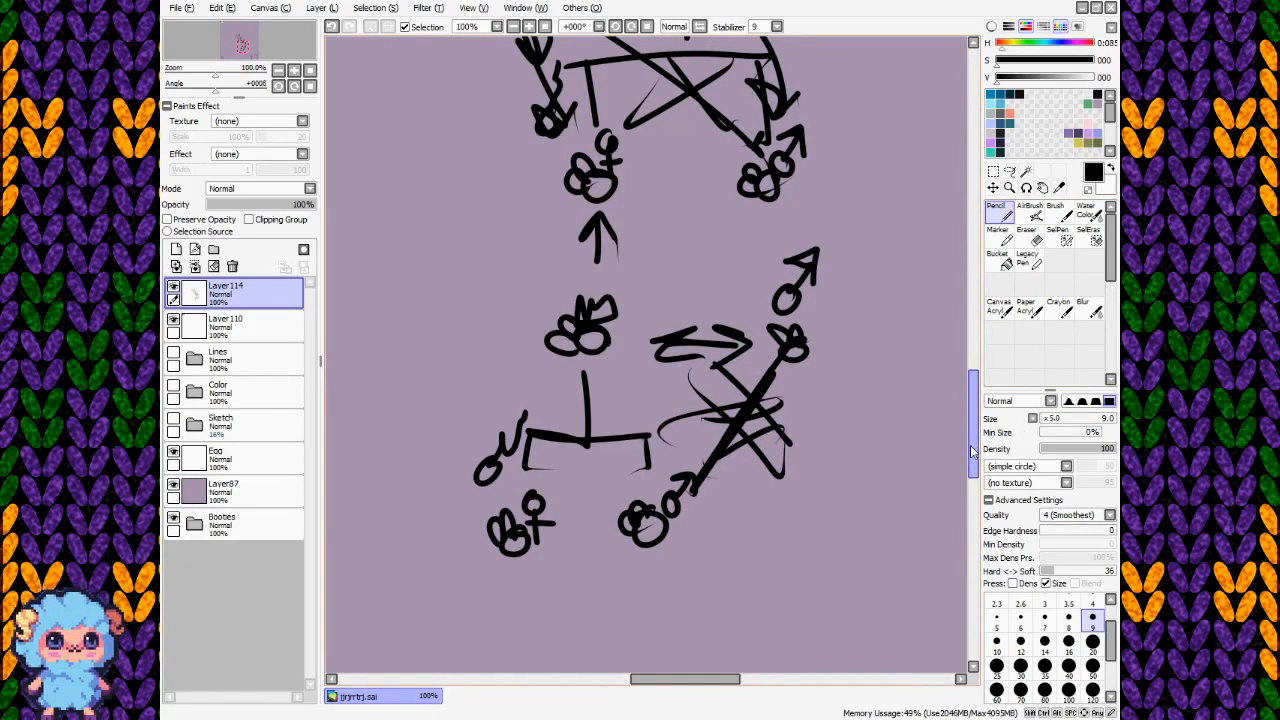
scroll("up", 3)
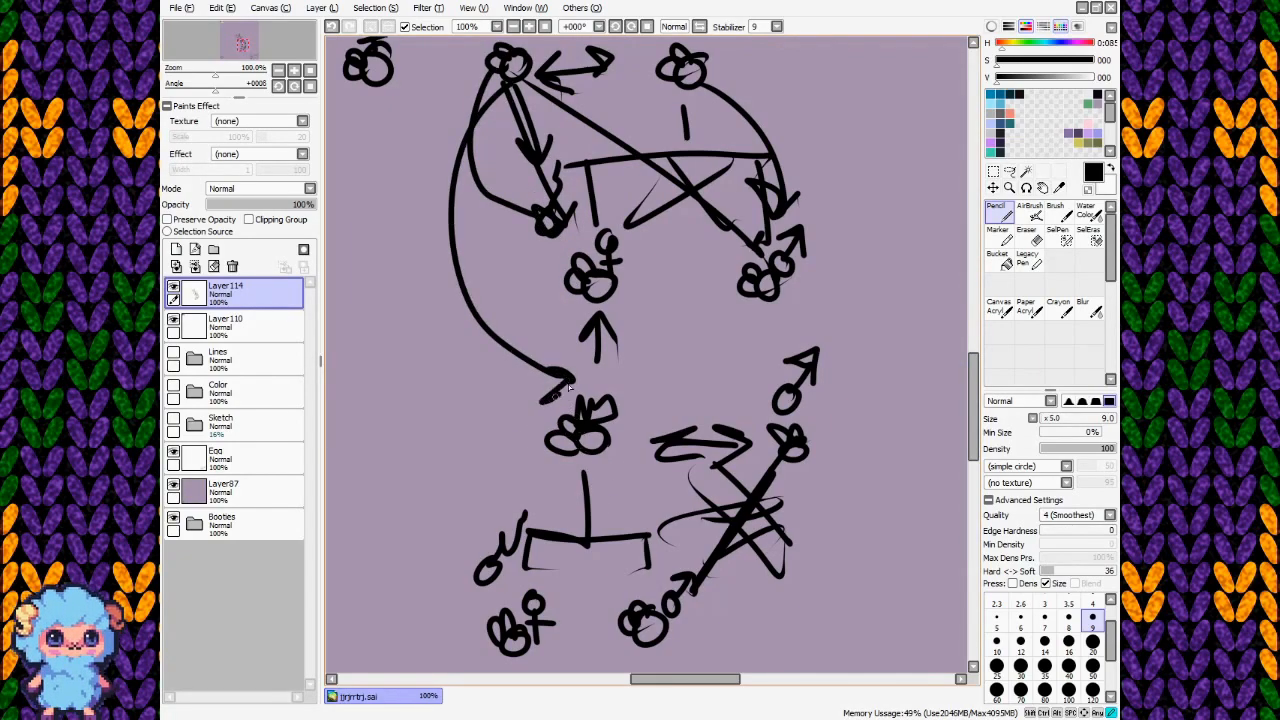
left_click_drag(564, 376, 560, 400)
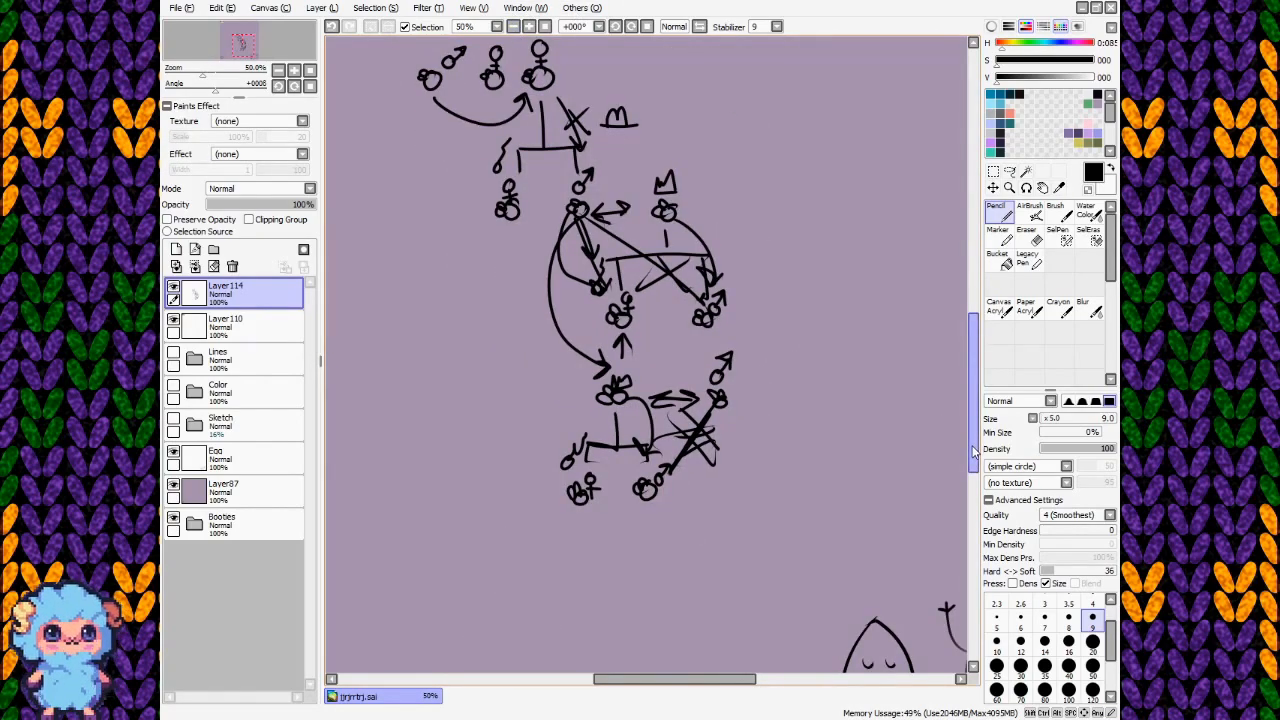
Add crown marks above the queen bees and scratch out the stray crown on the left.
scroll("down", 3)
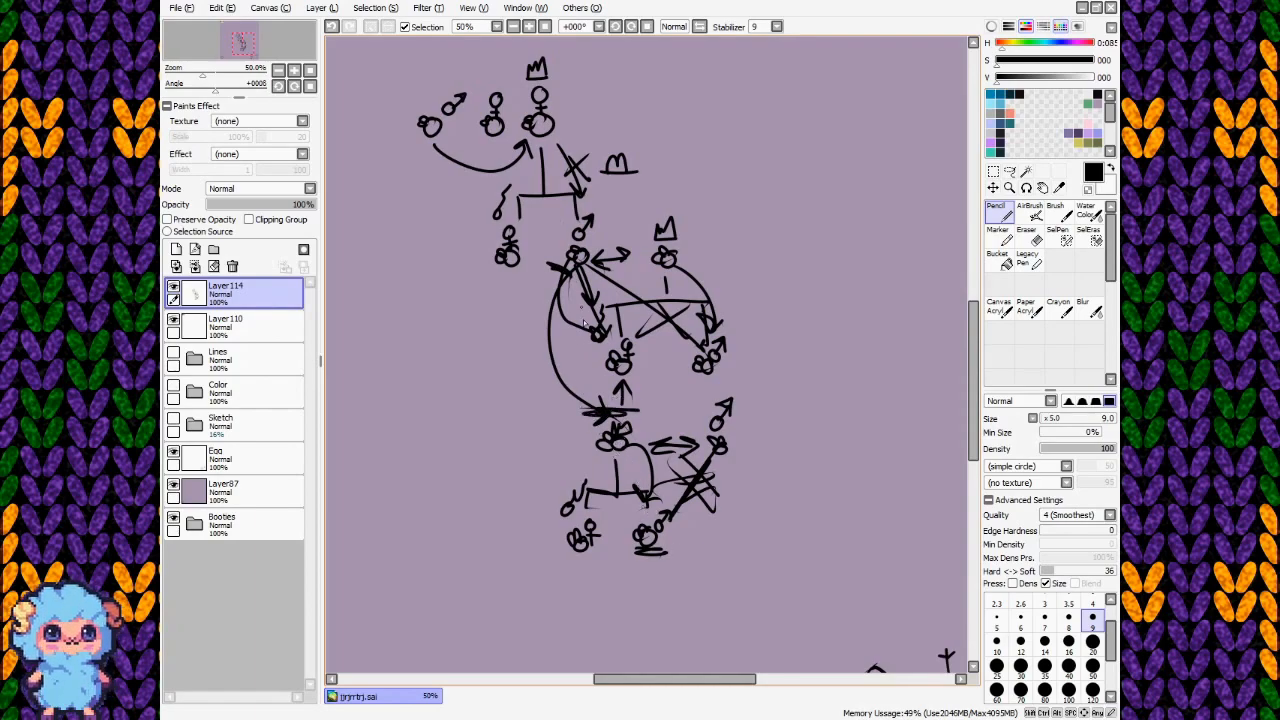
mouse_move(568, 438)
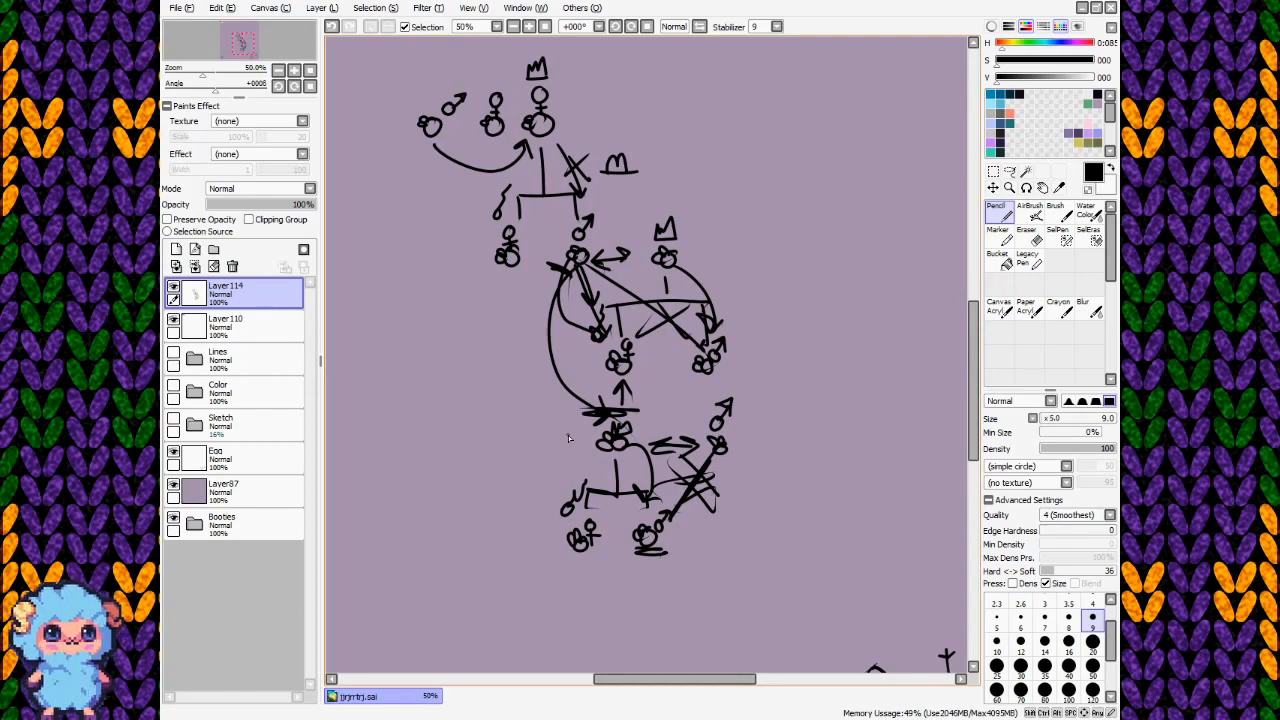
mouse_move(530, 424)
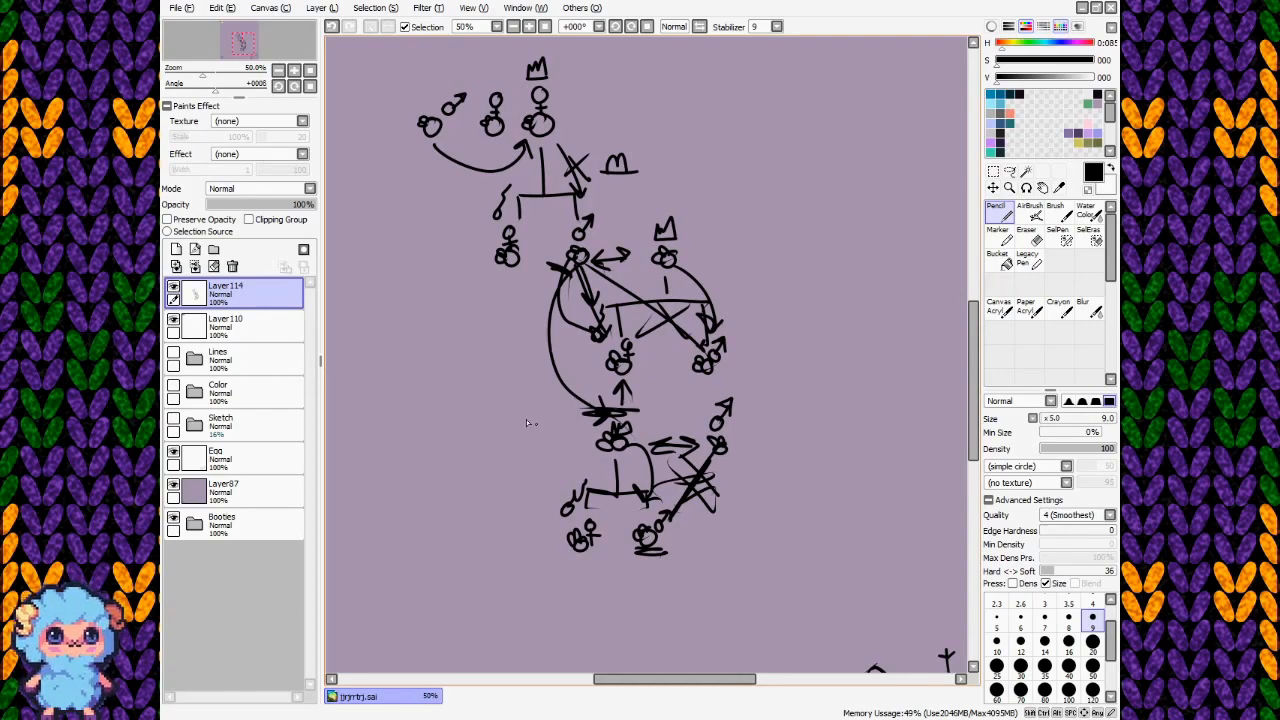
left_click(536, 404)
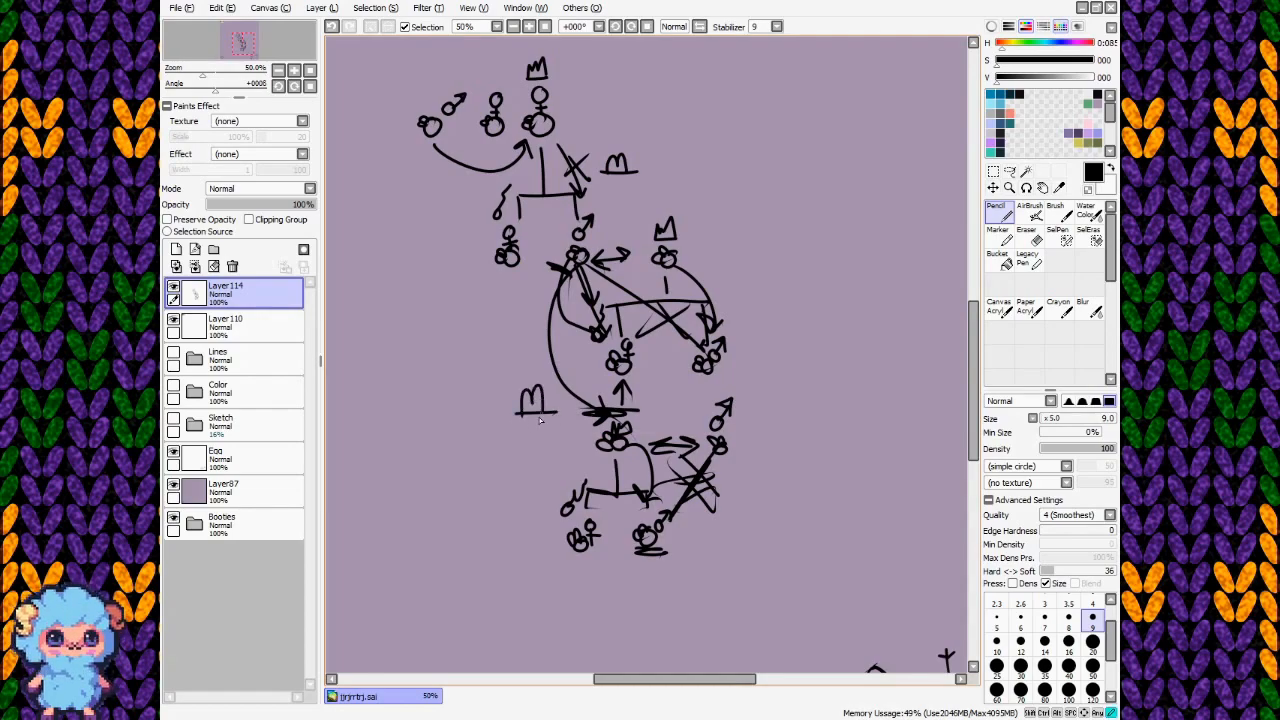
left_click_drag(516, 384, 556, 424)
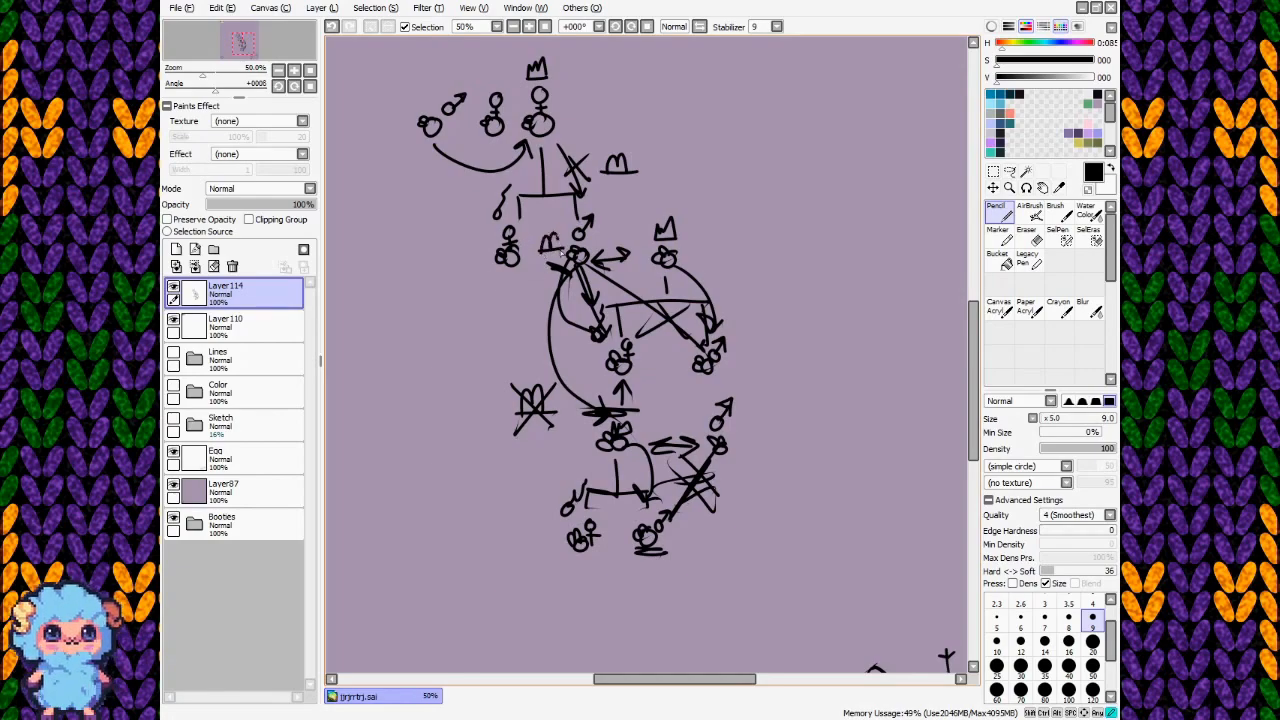
left_click(536, 270)
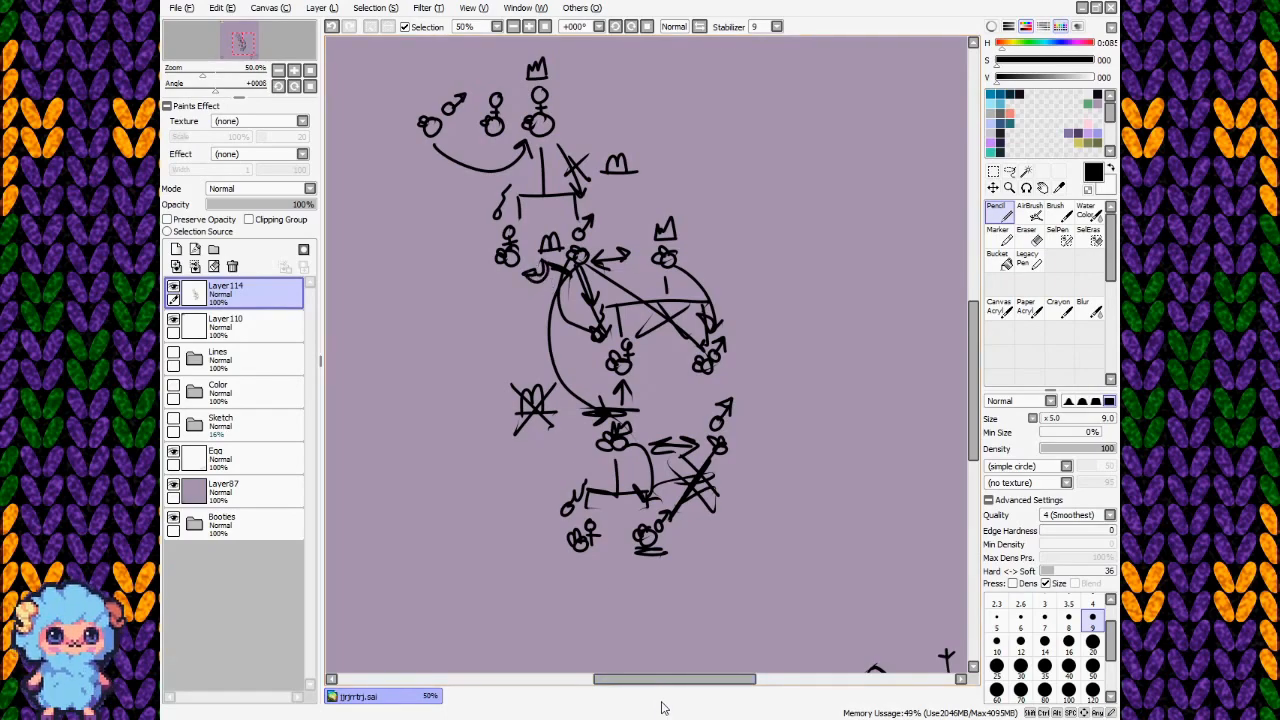
mouse_move(730, 668)
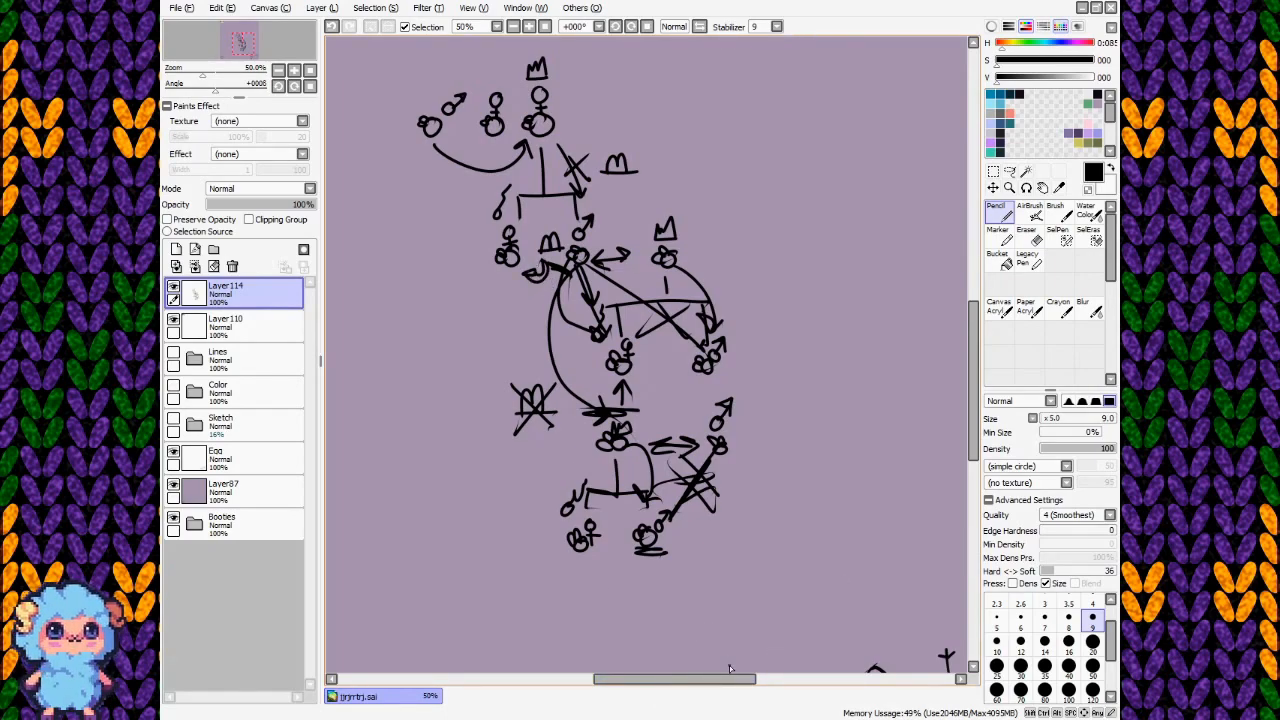